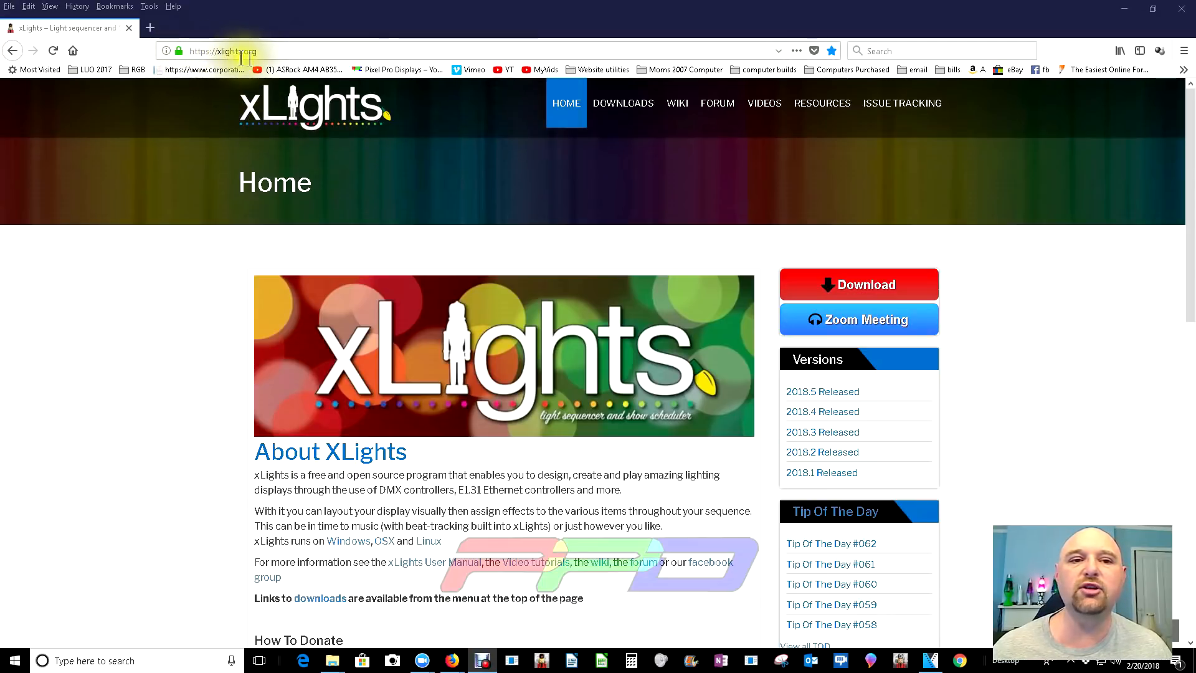
- Reach the PayPal donation page for xLights Sequencer from the xlights.org home page
scroll(down, 3)
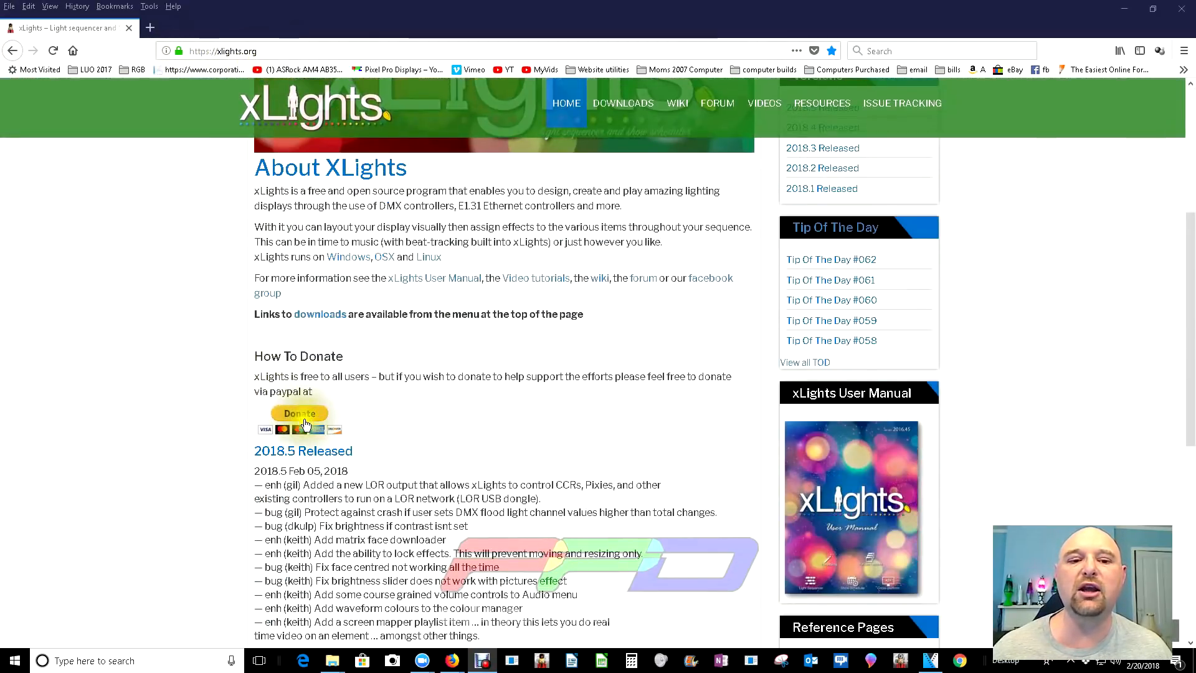
click(300, 417)
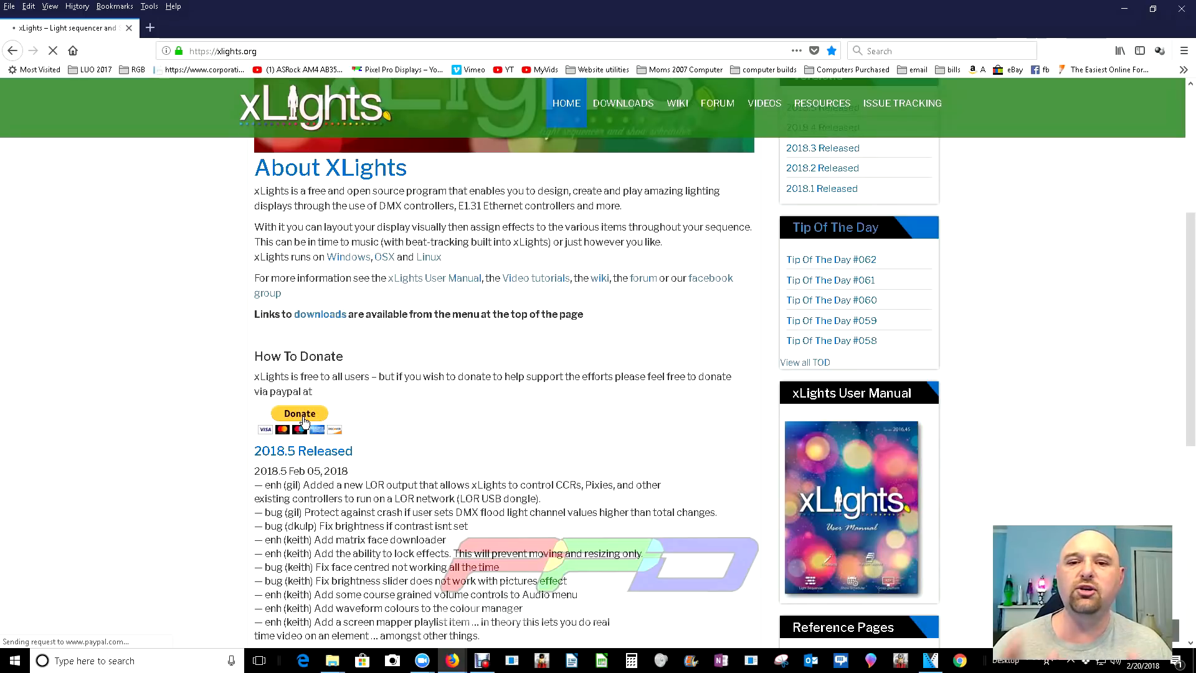
click(299, 419)
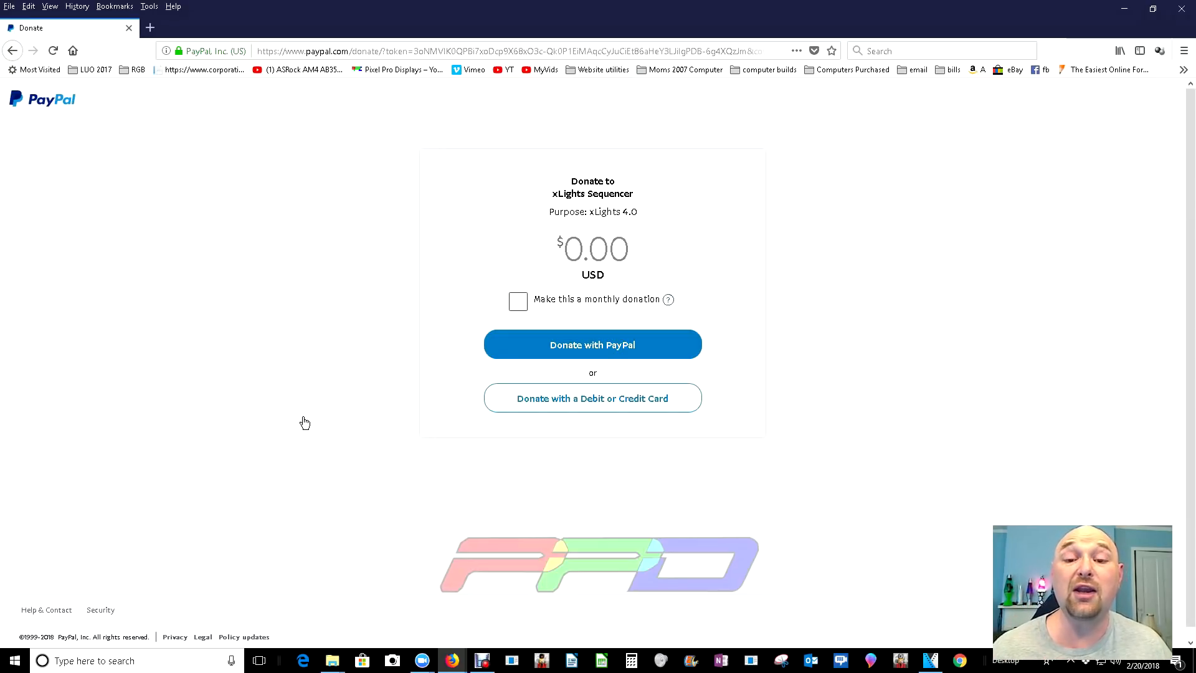
click(481, 660)
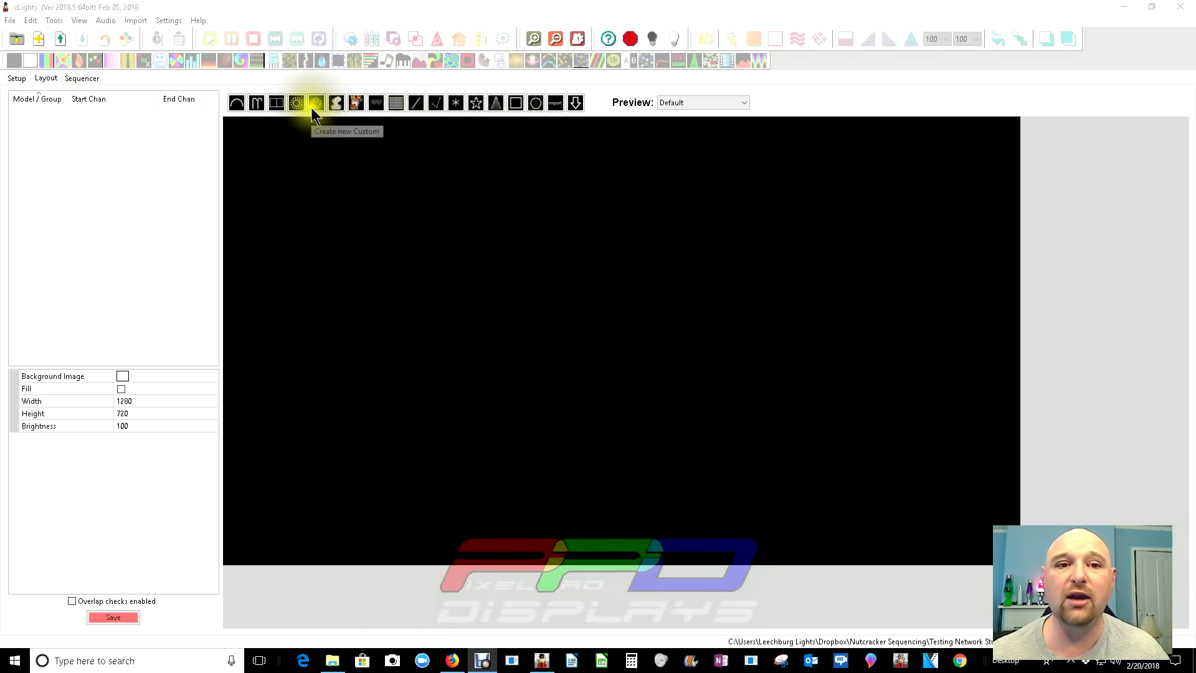
- Create a Custom model and size its grid to 20 wide by 40 high, showing all rows
click(315, 104)
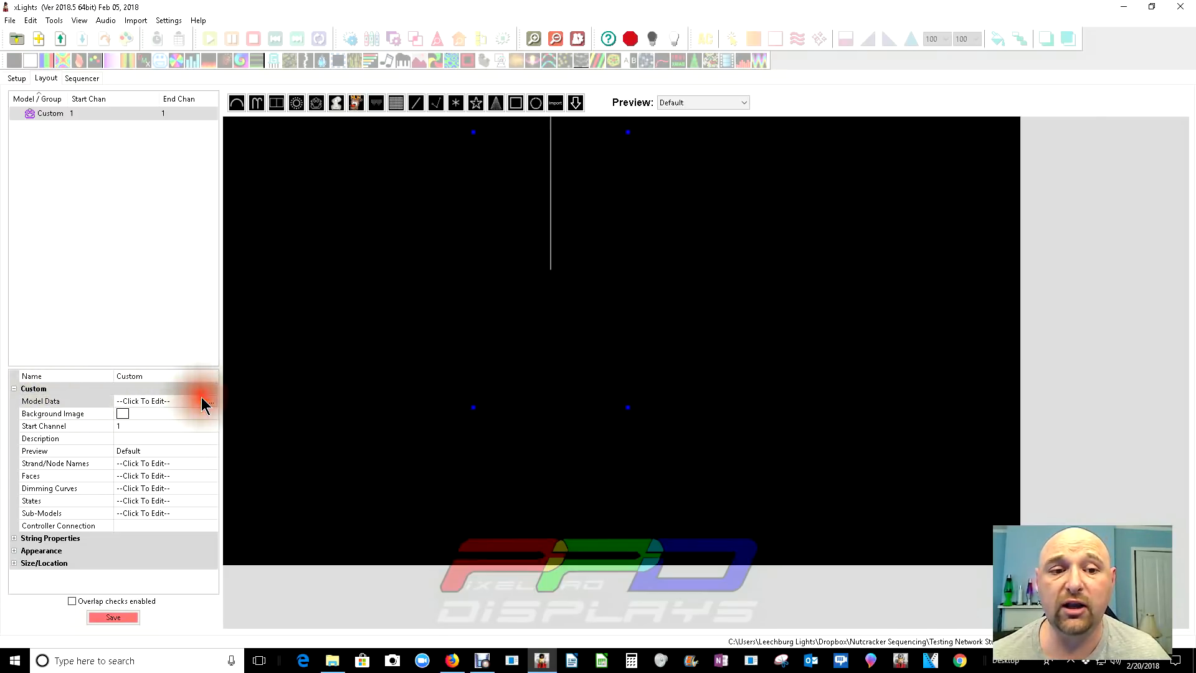
click(142, 400)
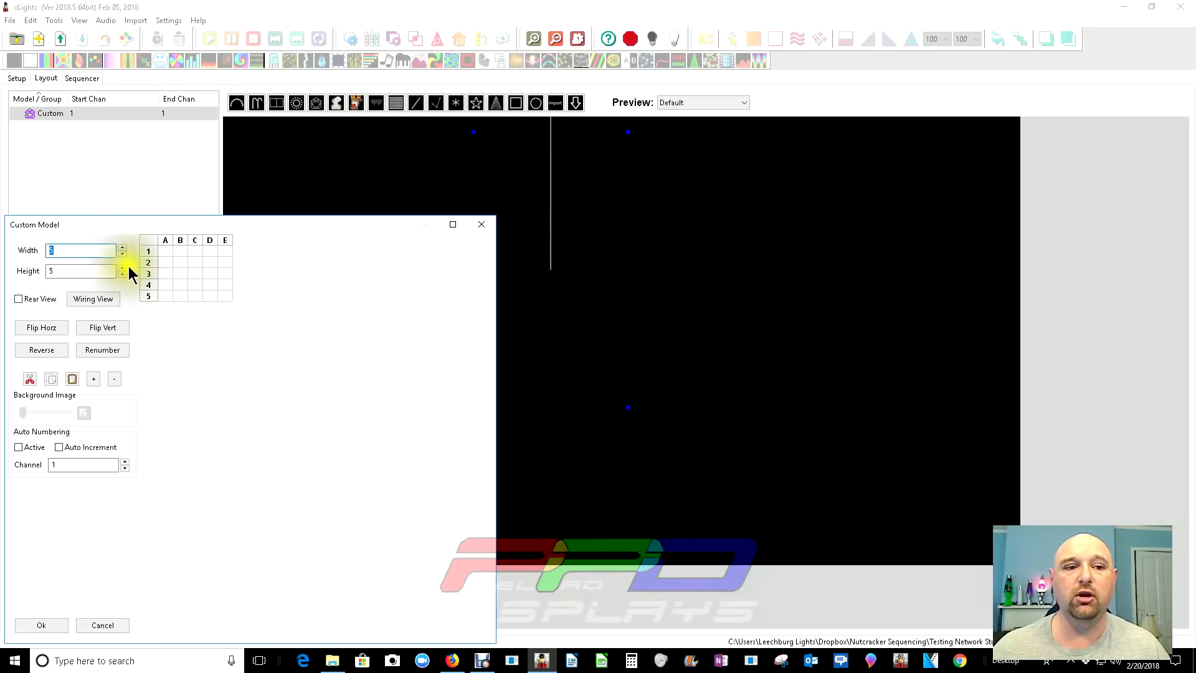
text(20)
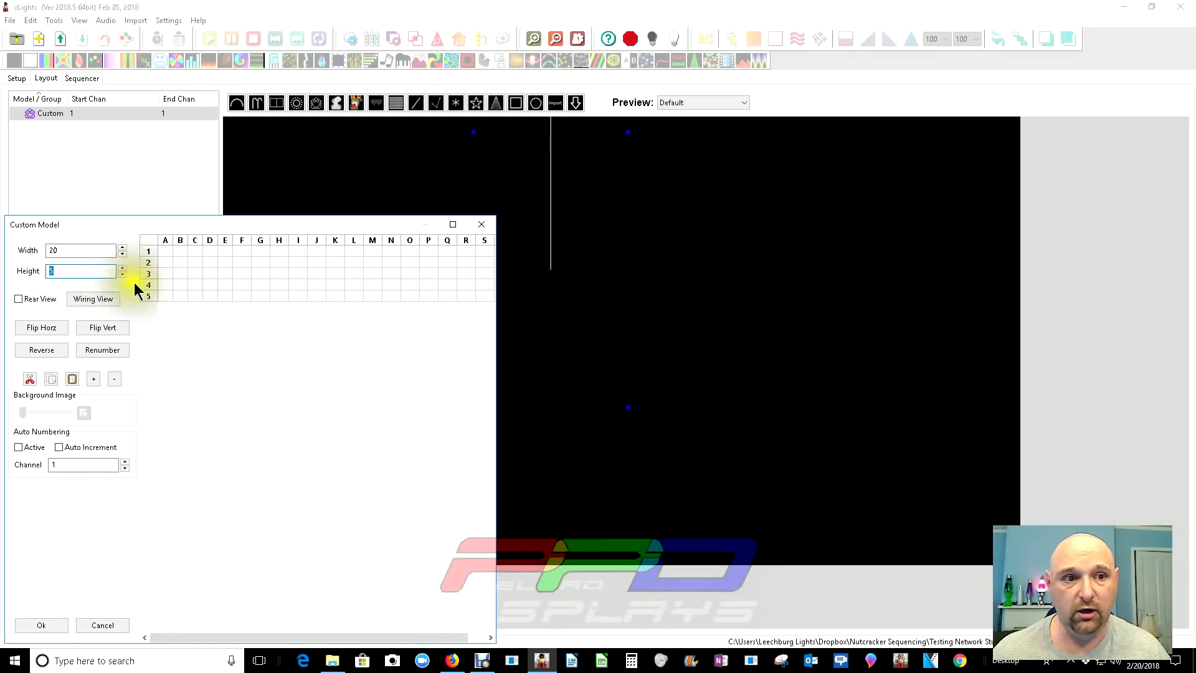
click(120, 274)
text(40)
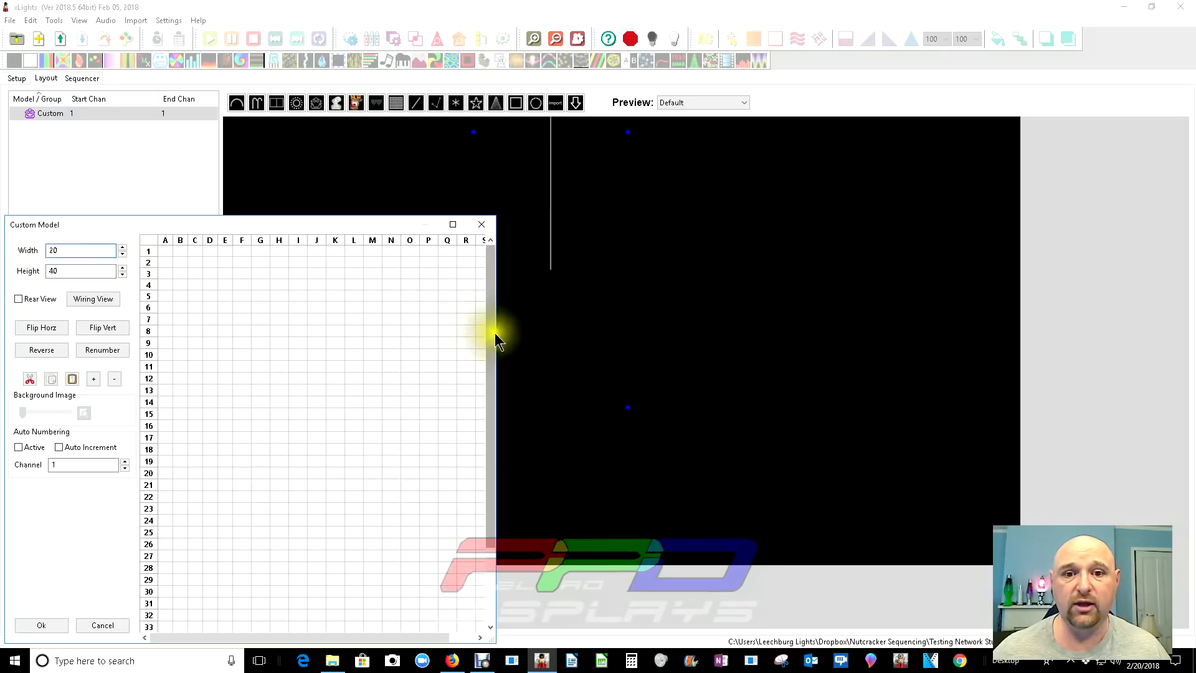
drag(496, 341, 683, 341)
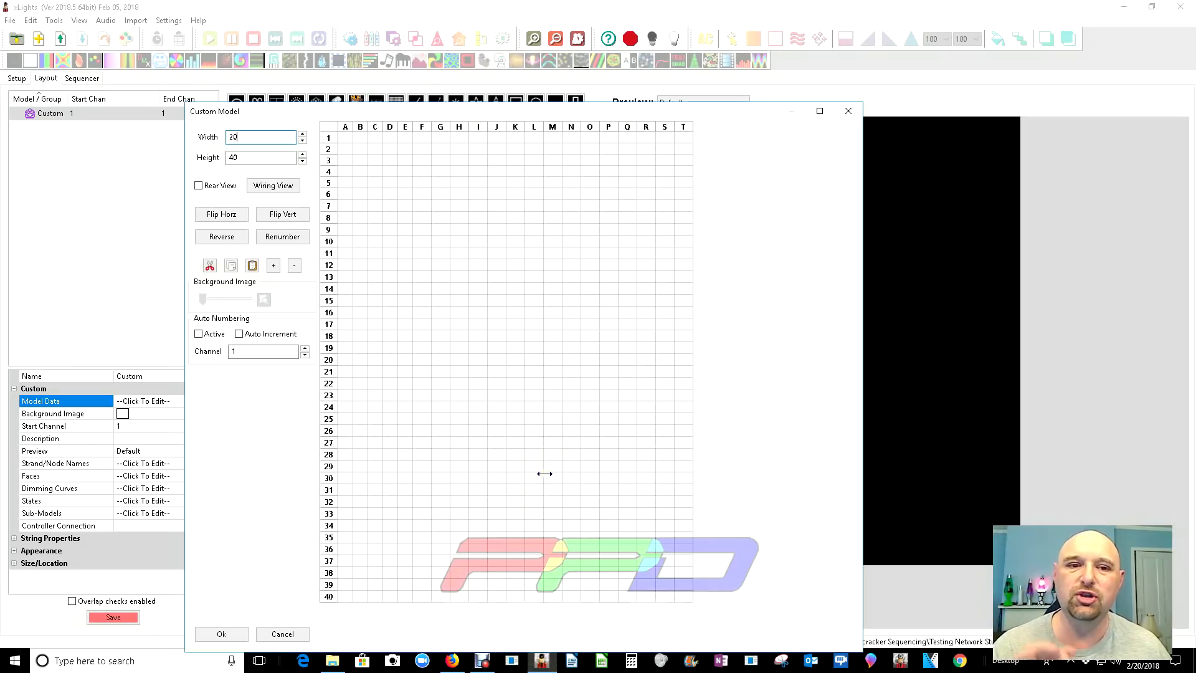
mouse_move(363, 283)
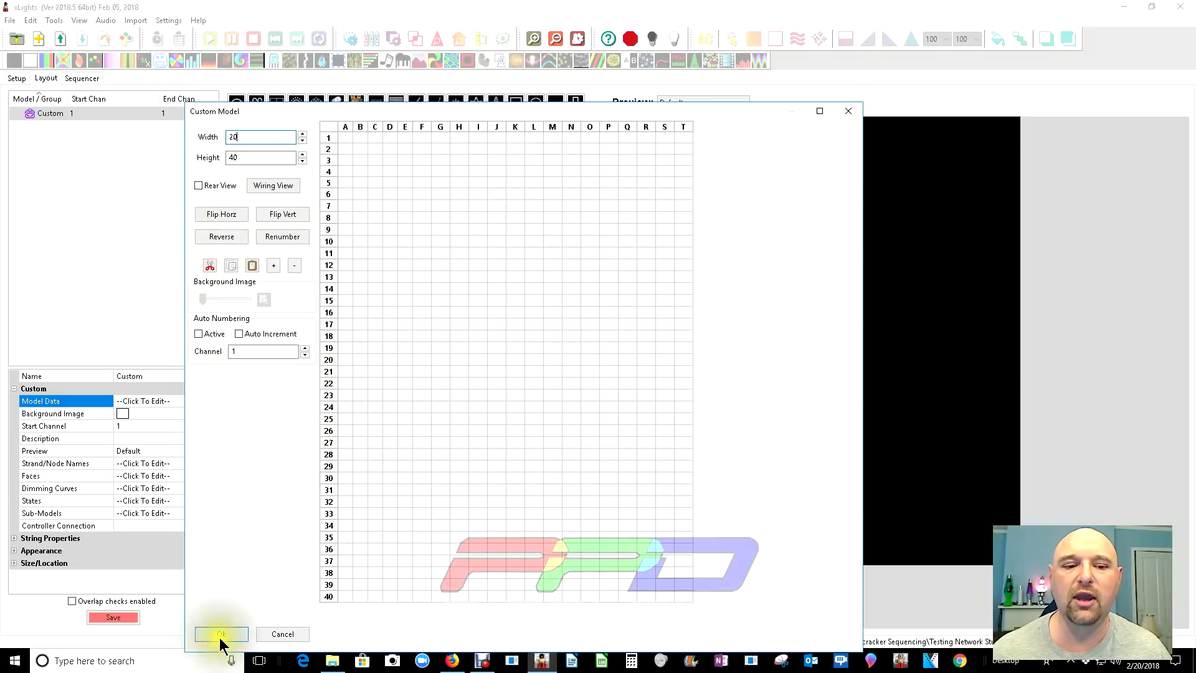
- Confirm the 20-by-40 grid and browse Videos > Leechburg Lights > Custom Models for the snowman photo
click(222, 635)
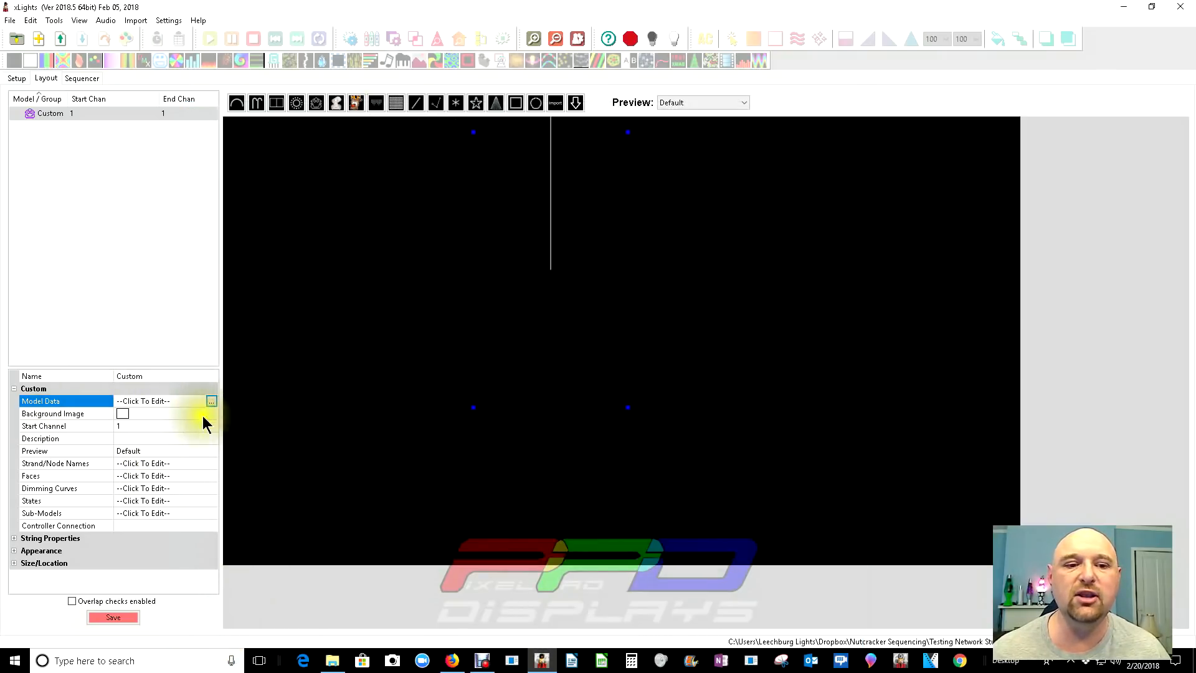
click(210, 414)
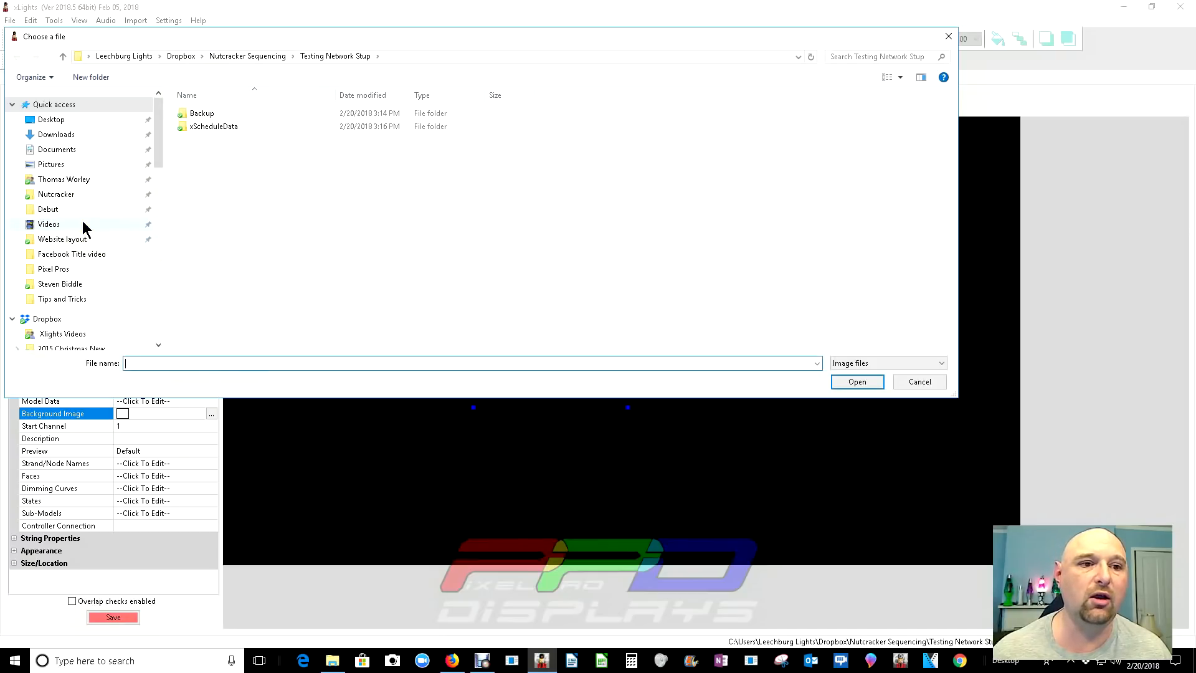
click(49, 223)
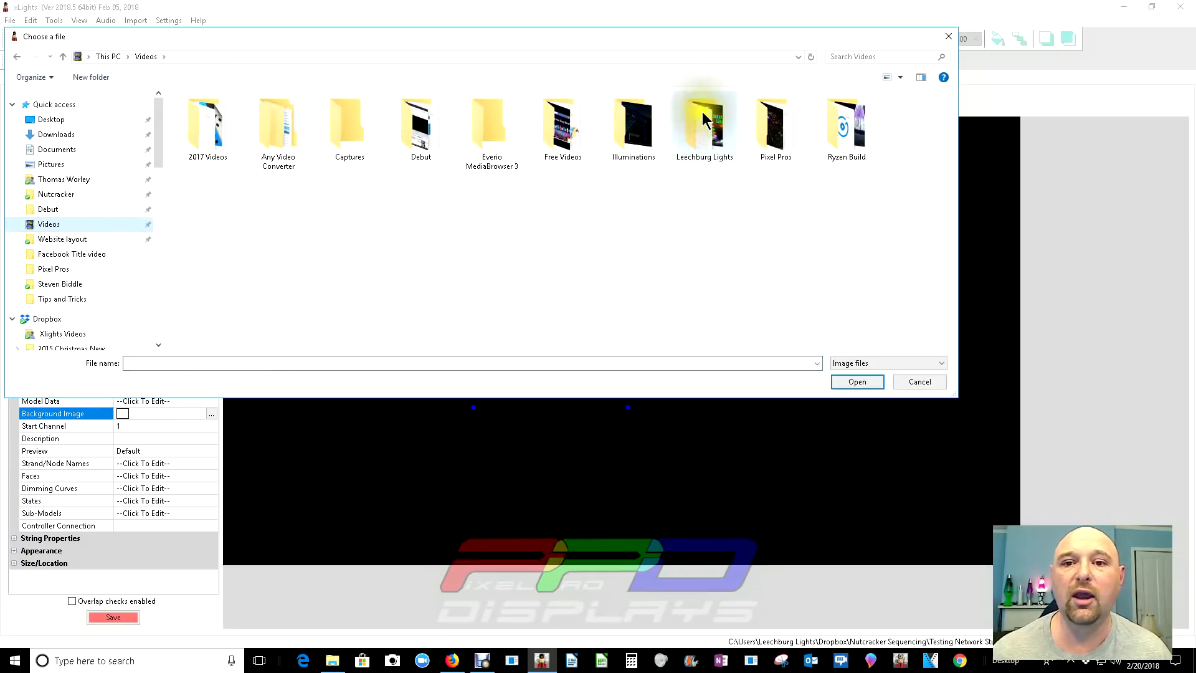
double_click(703, 123)
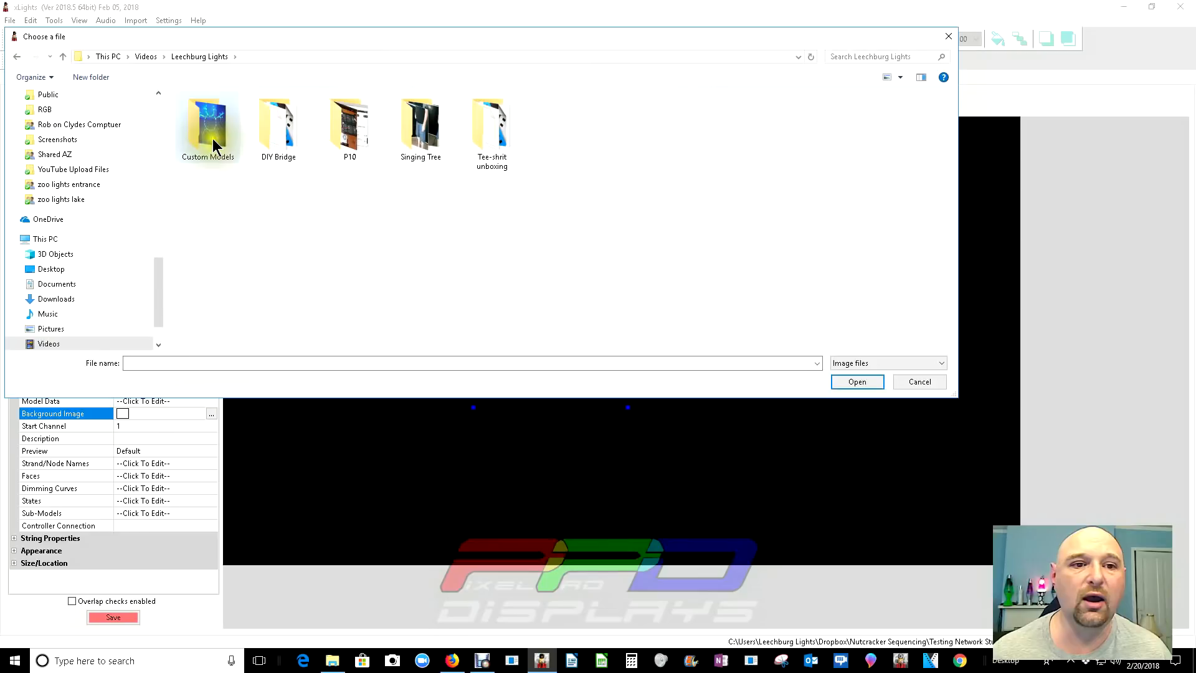
click(856, 381)
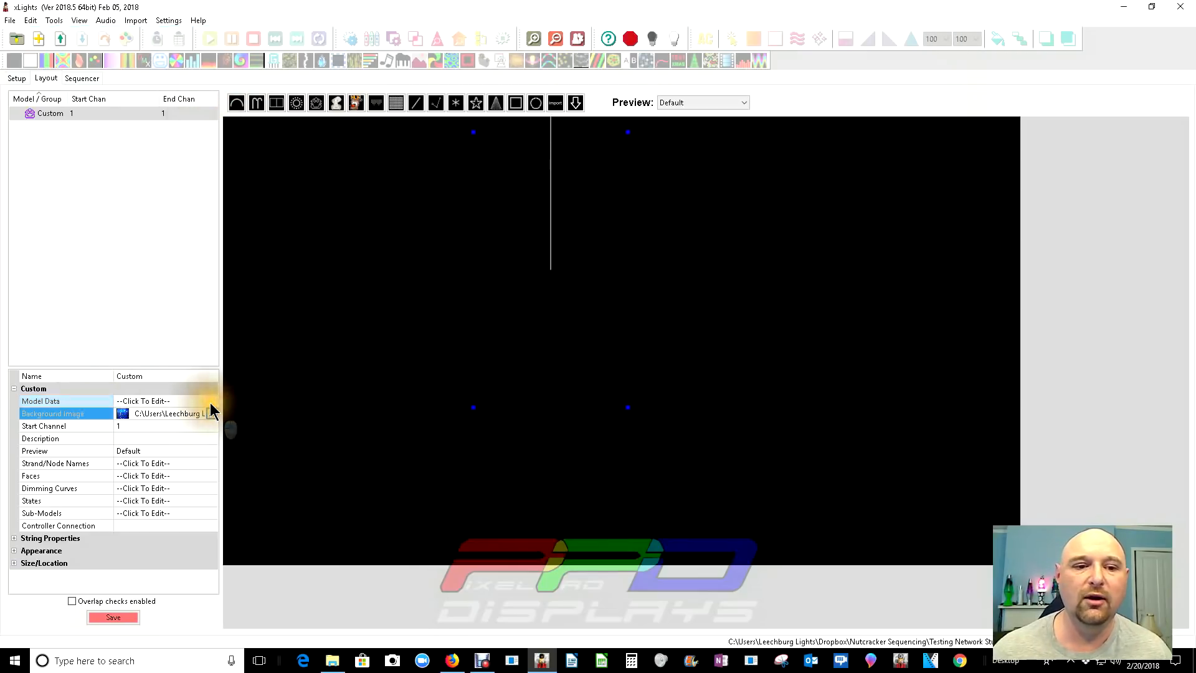
- Set the snowman photo as the model's background image and return to its grid editor
click(142, 400)
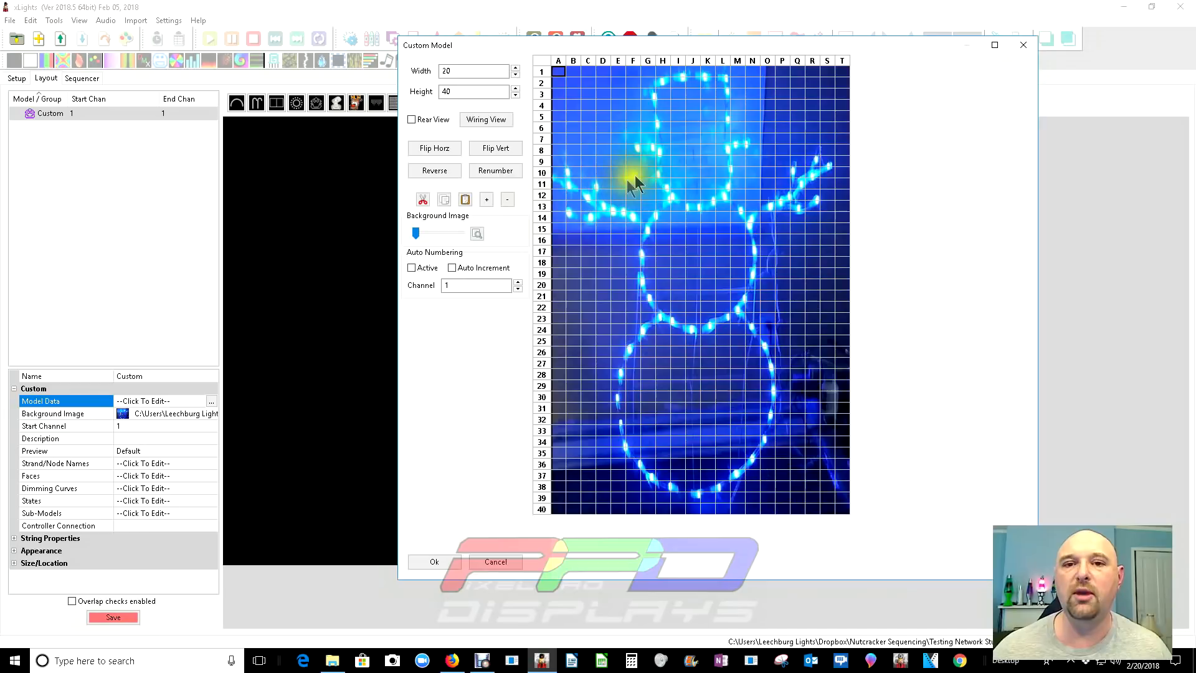
mouse_move(648, 194)
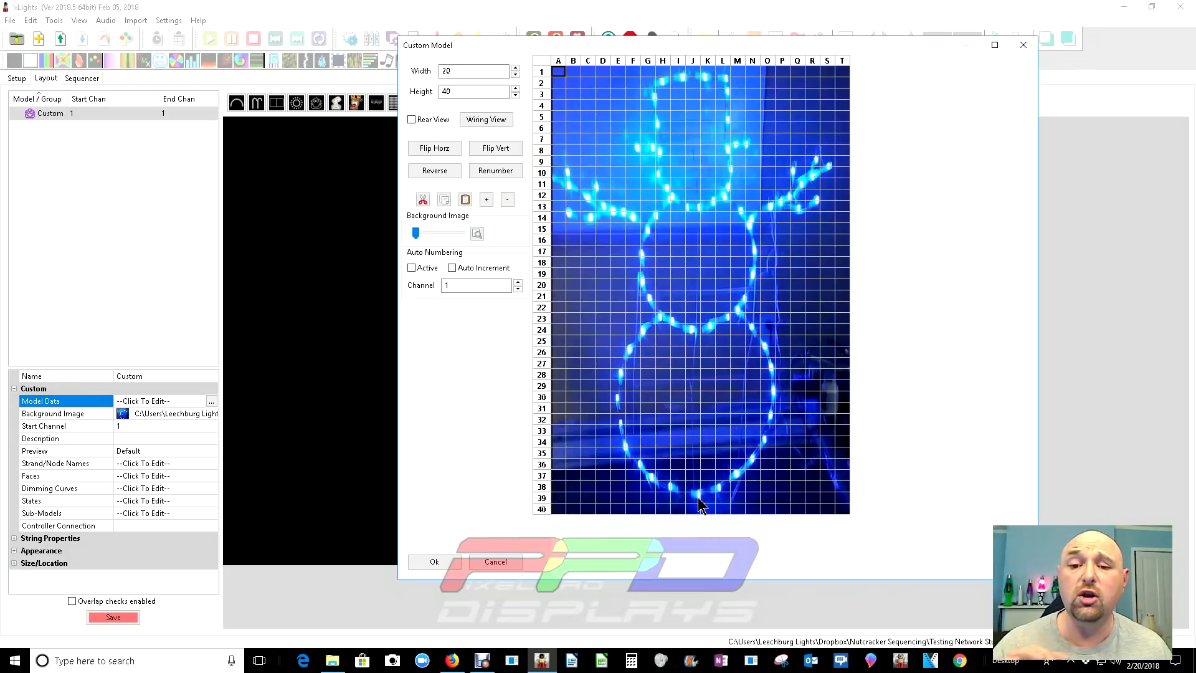
click(695, 497)
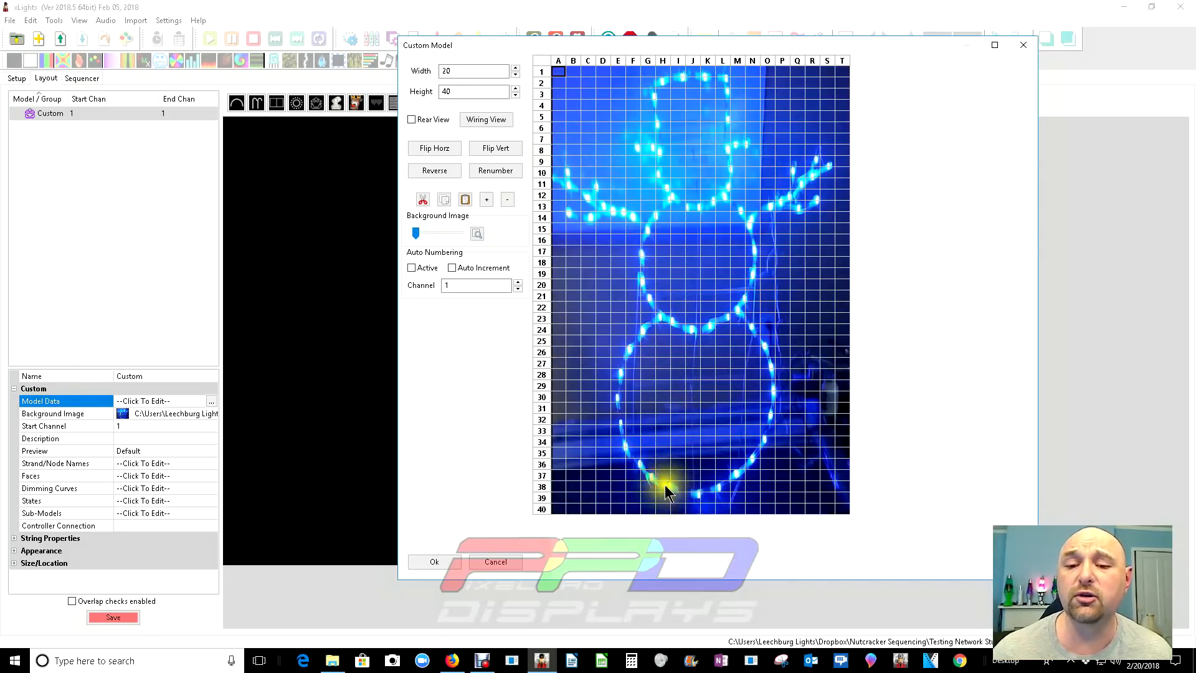
click(473, 69)
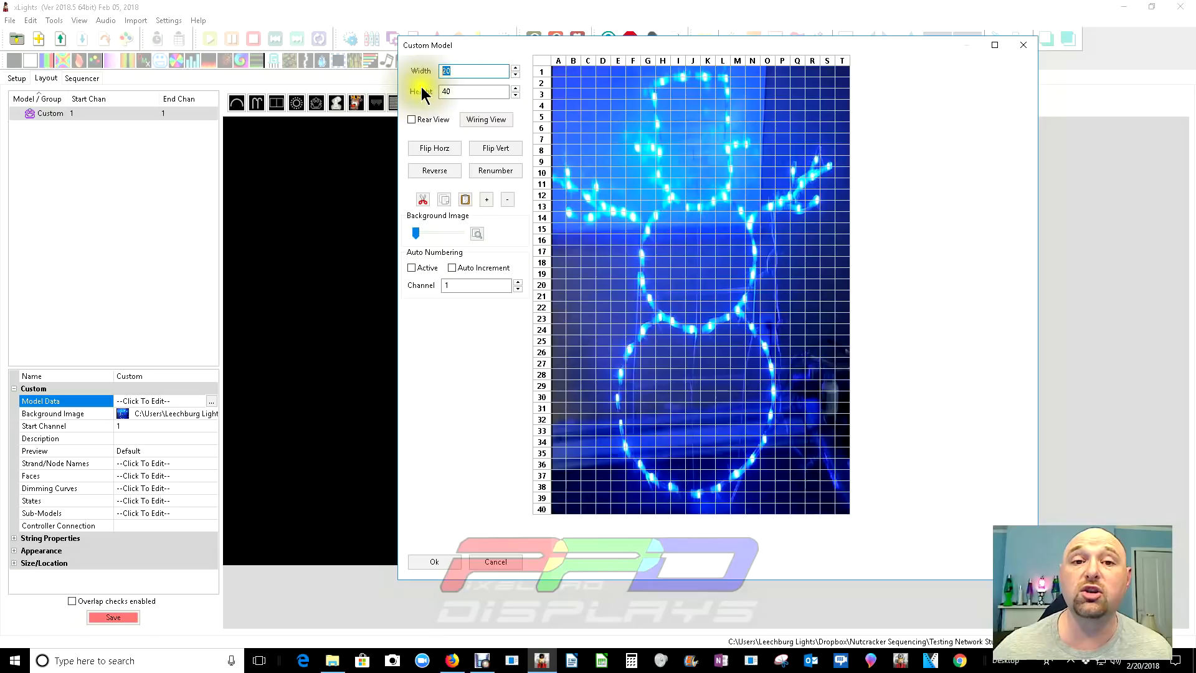
- Resize the grid to 30 by 60 over the snowman photo and maximize the editor
text(60)
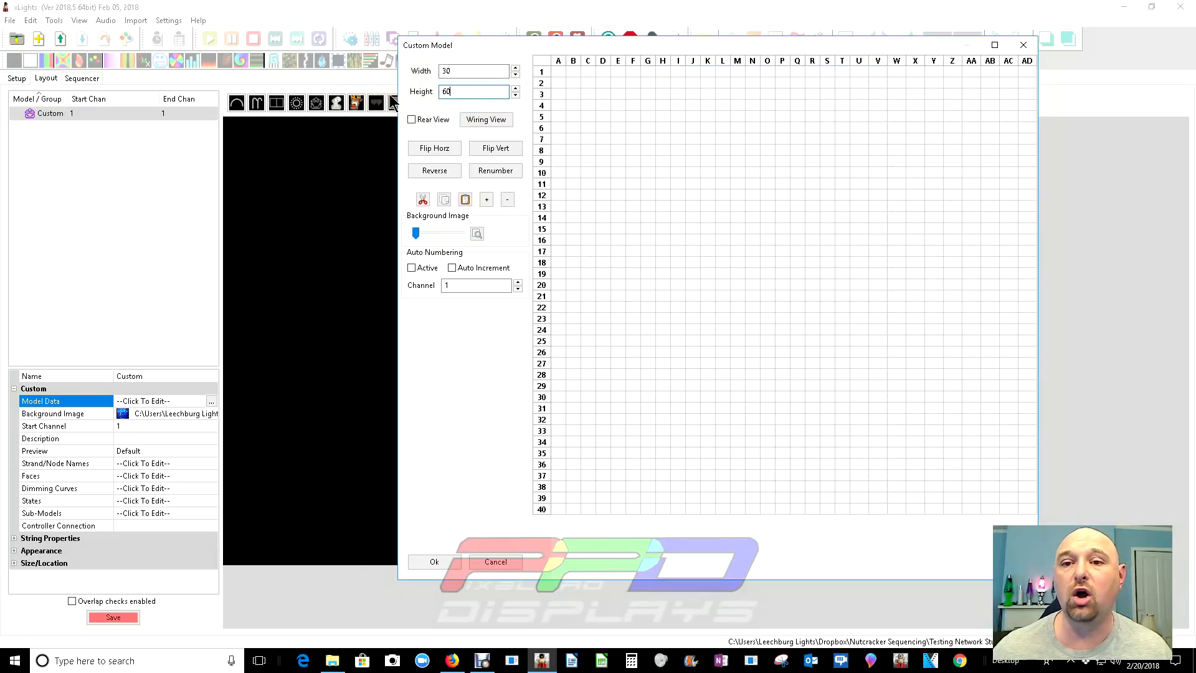
mouse_move(616, 182)
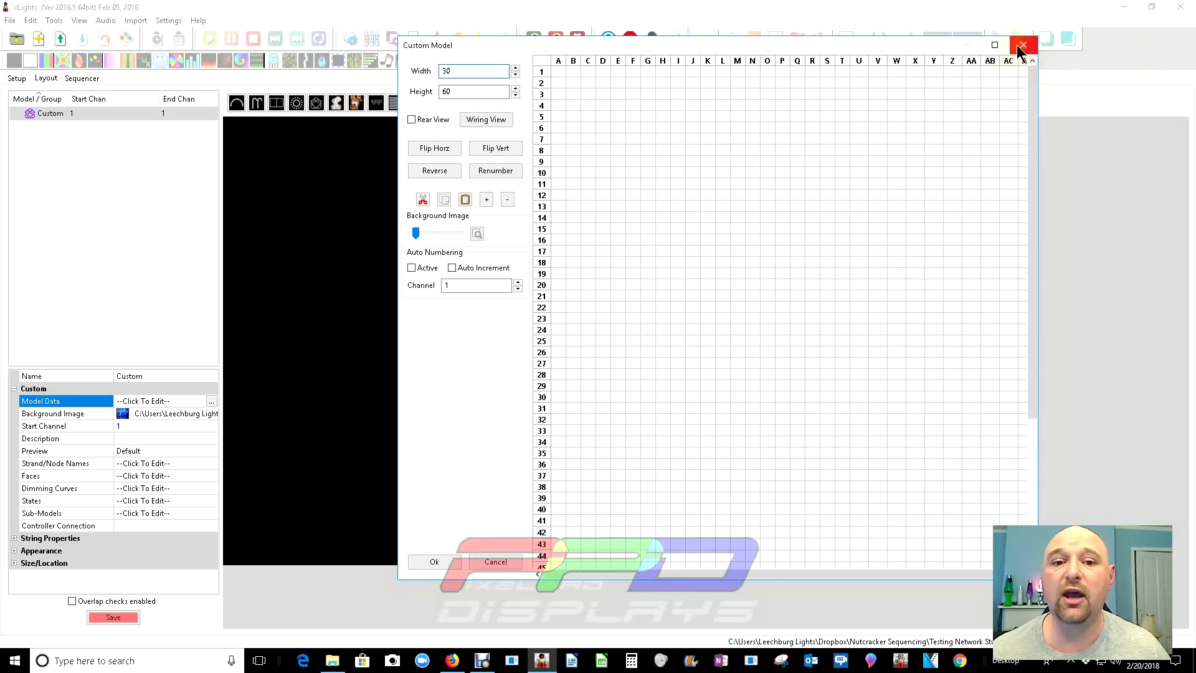
click(1023, 45)
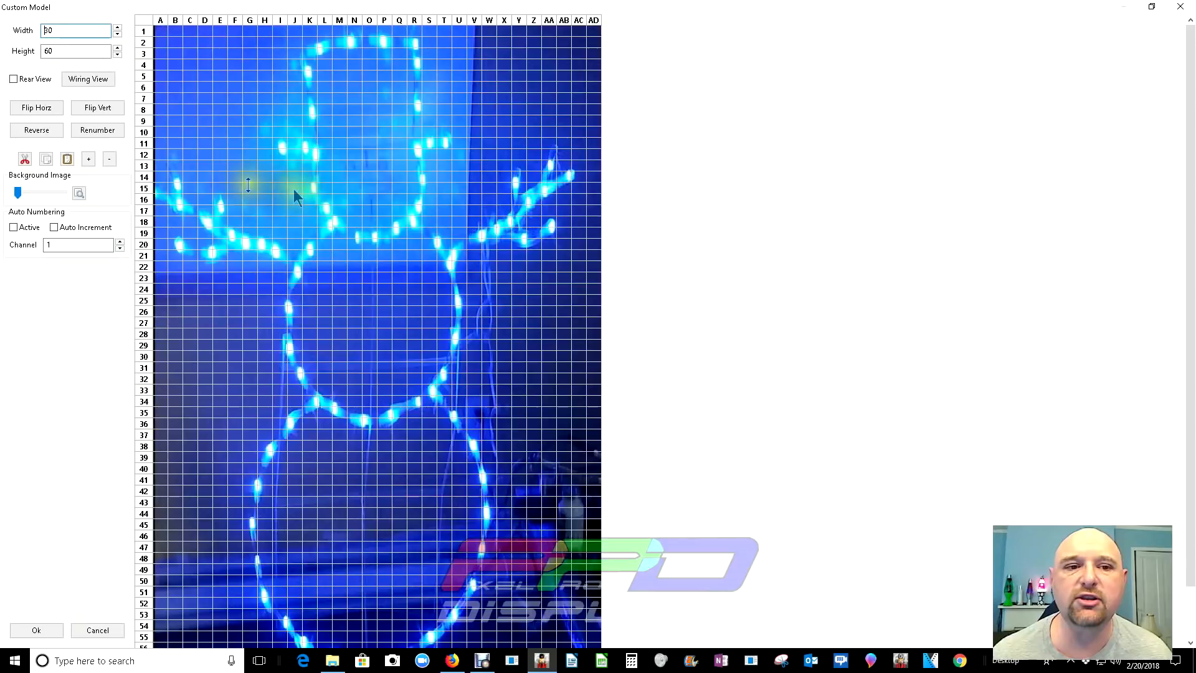
mouse_move(374, 172)
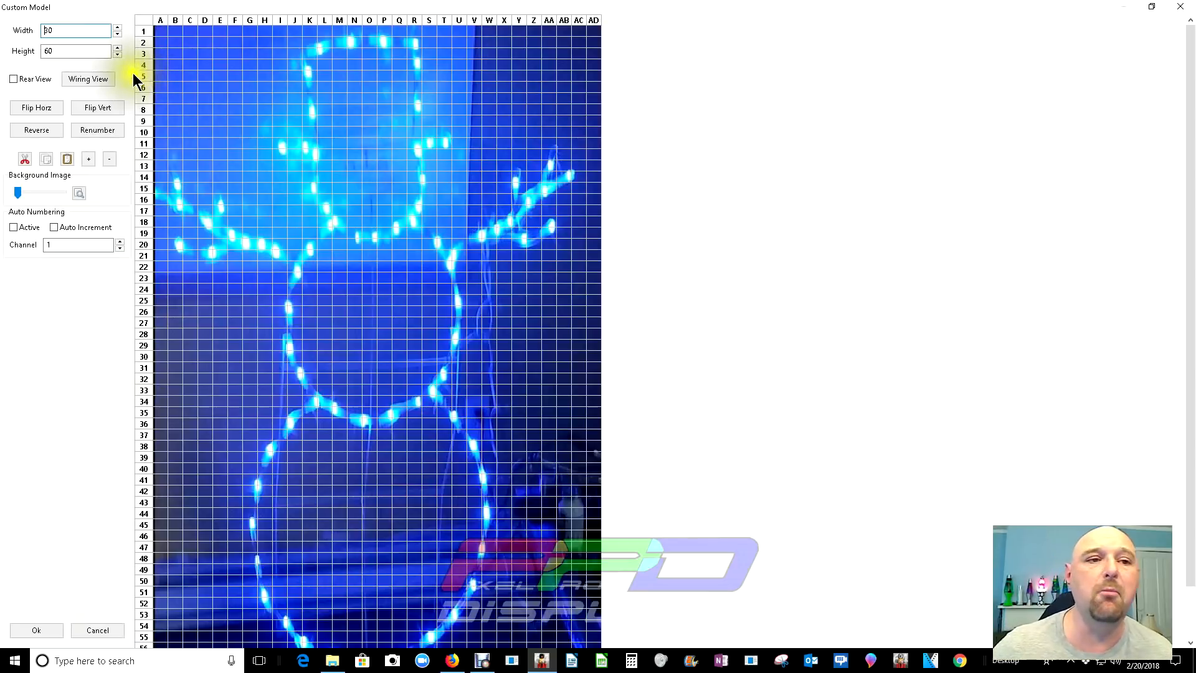
- Lighten the background snowman photo so it shows only faintly behind the grid
click(73, 29)
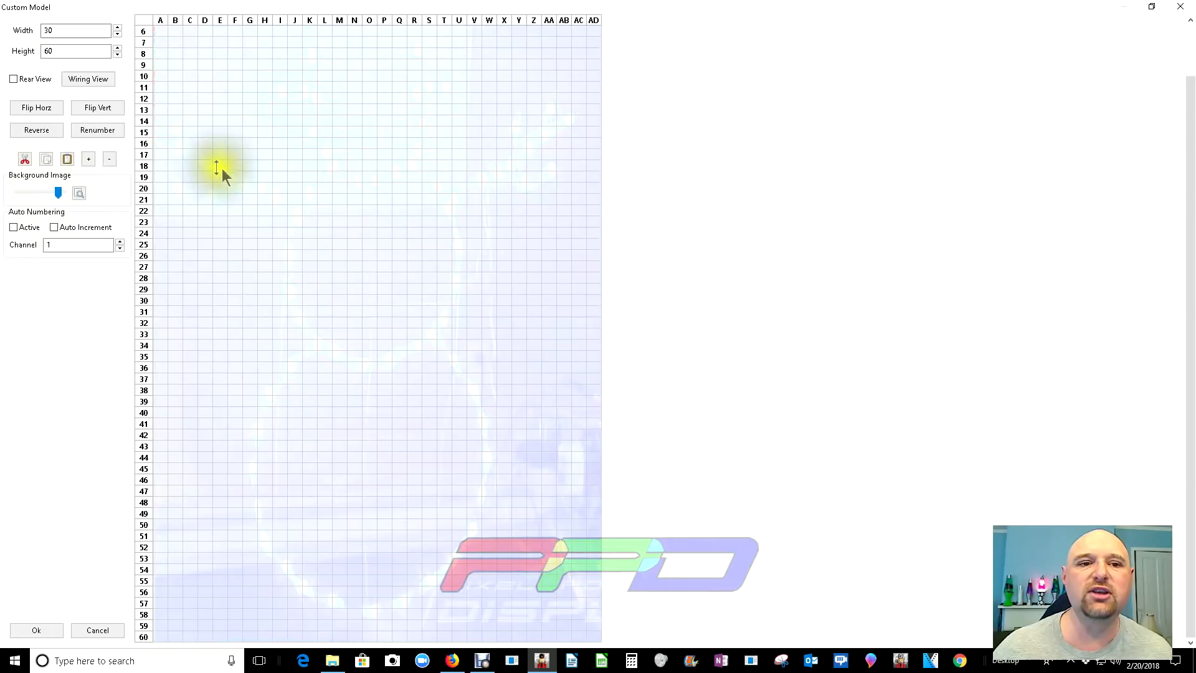
mouse_move(362, 603)
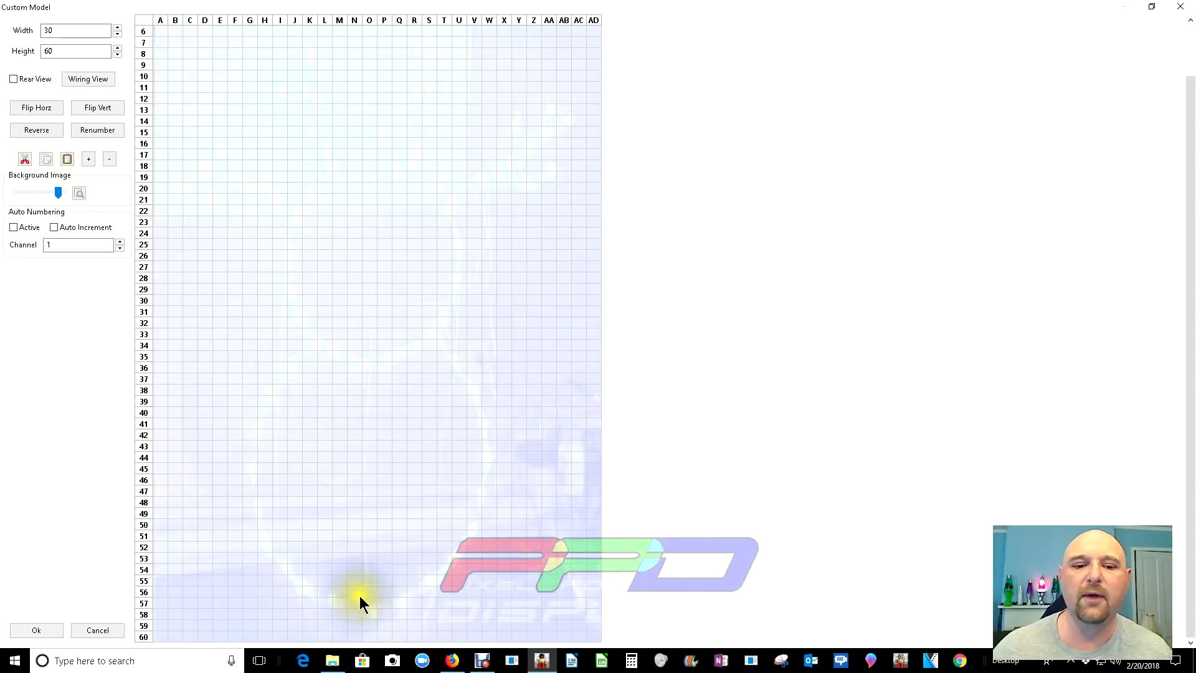
mouse_move(370, 618)
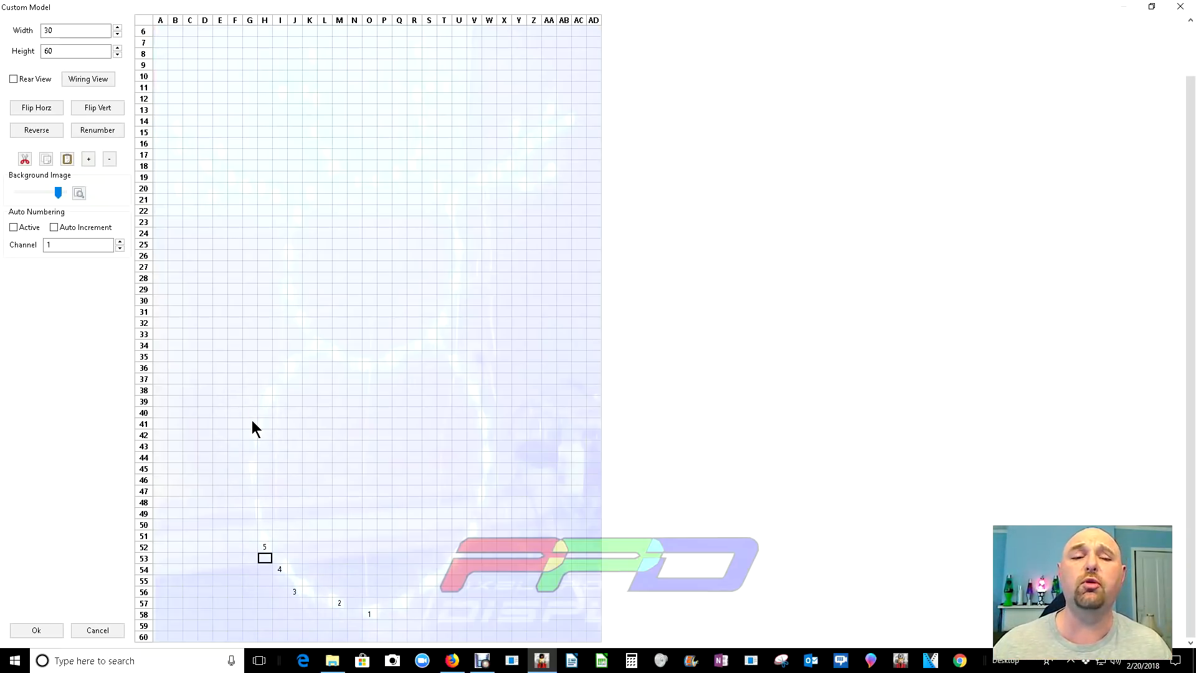
mouse_move(198, 357)
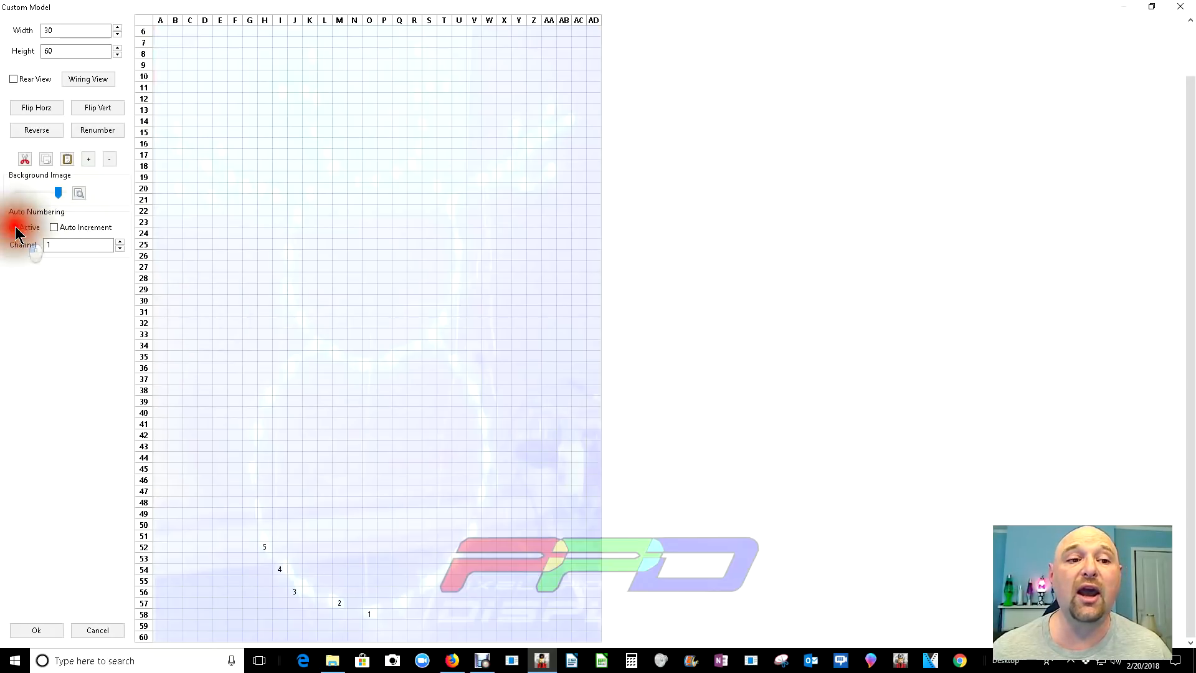
- Enable auto-numbering with auto increment and place numbered nodes up the snowman's left outline
click(12, 227)
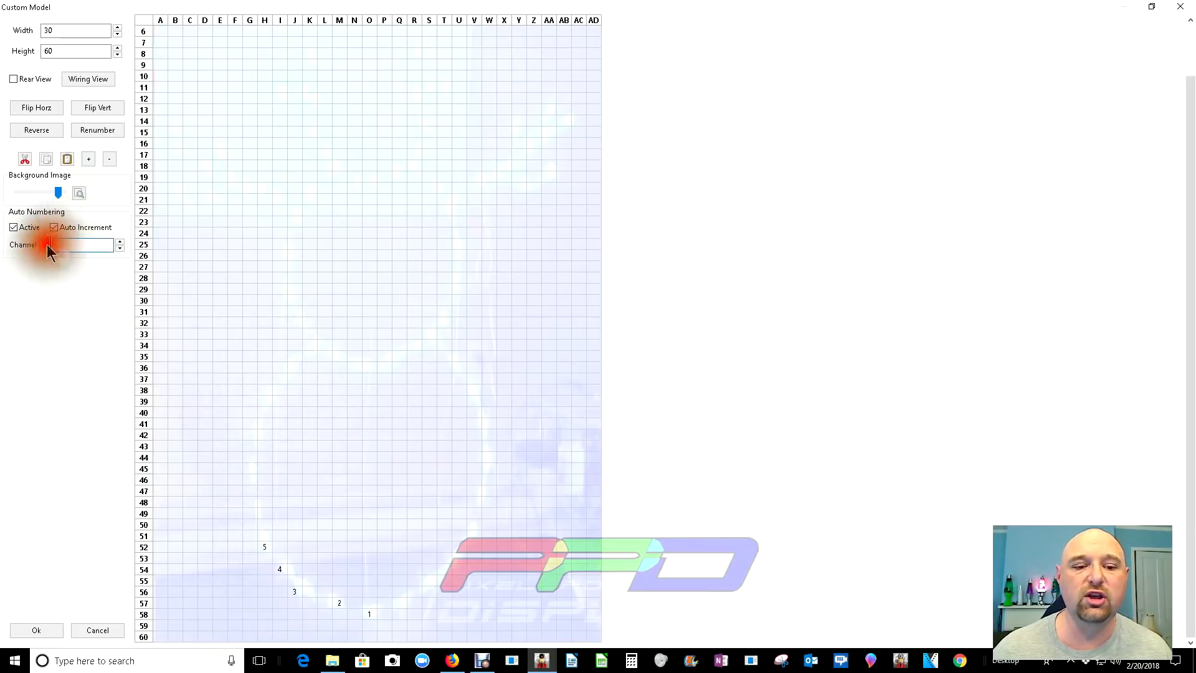
click(76, 245)
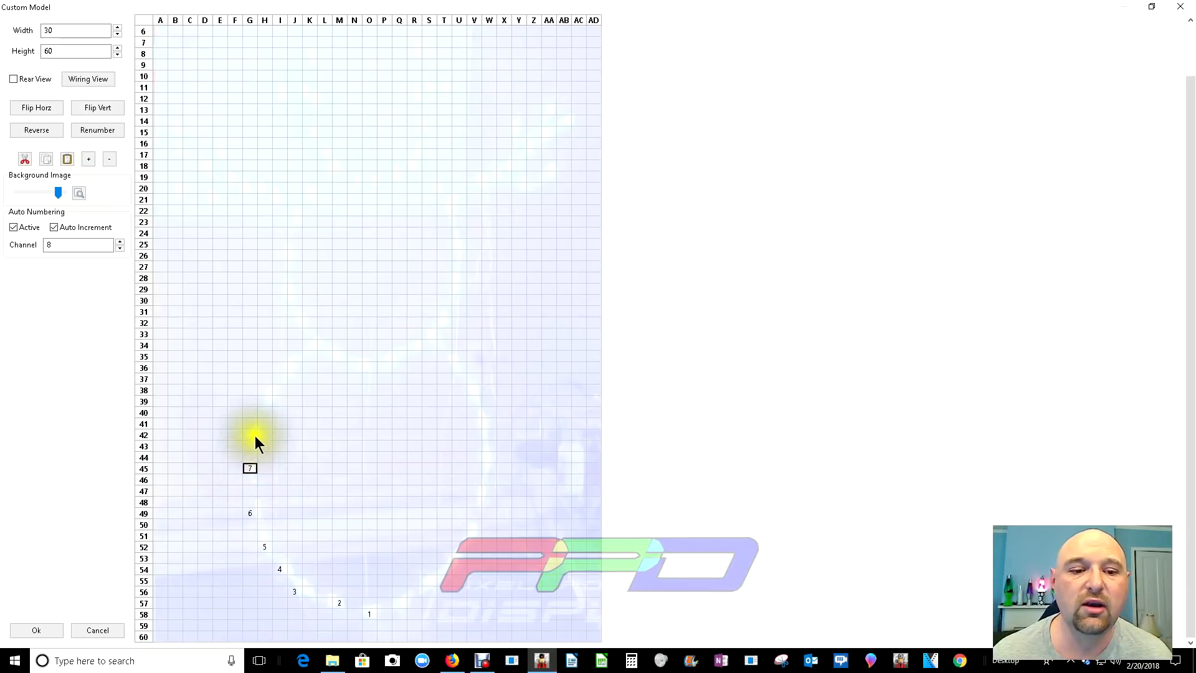
click(264, 400)
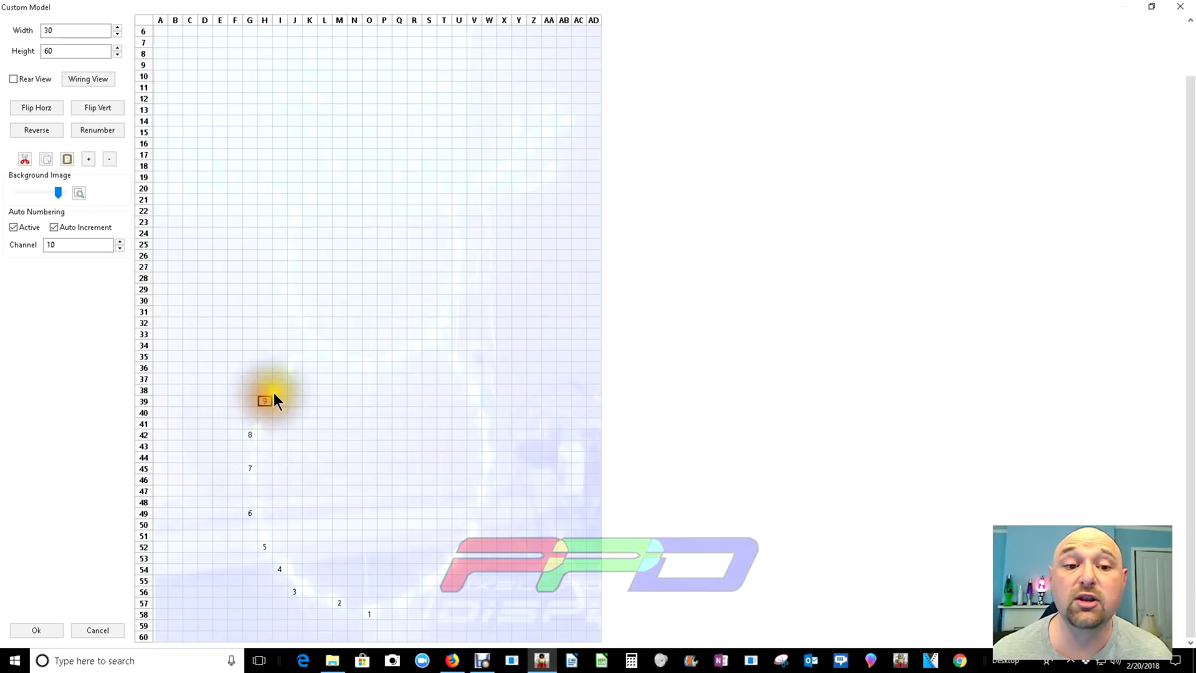
click(322, 344)
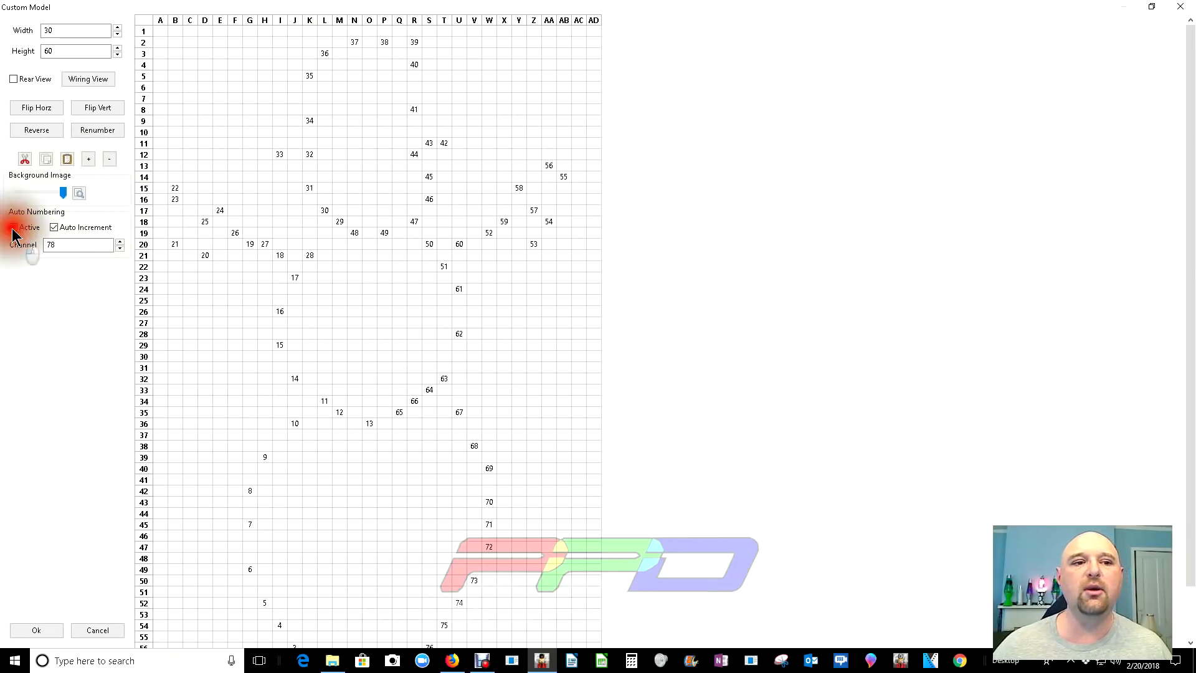
- Turn off auto-numbering and shift node 38 along the hat brim to fit the outline
click(14, 227)
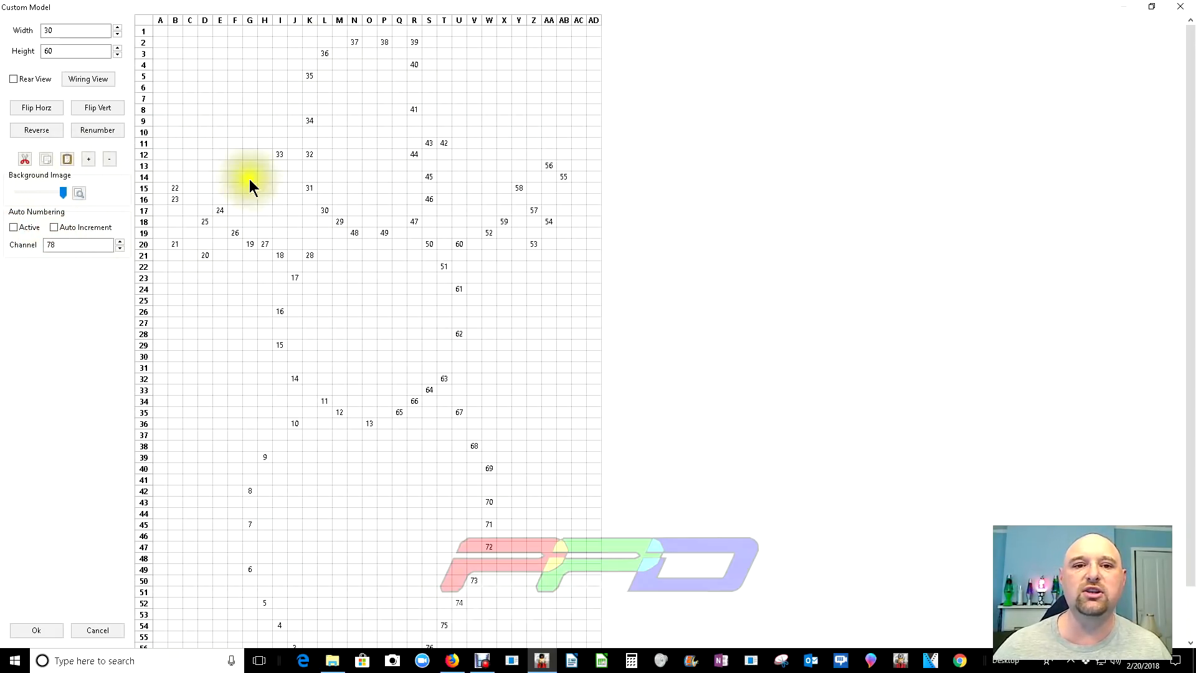
mouse_move(396, 105)
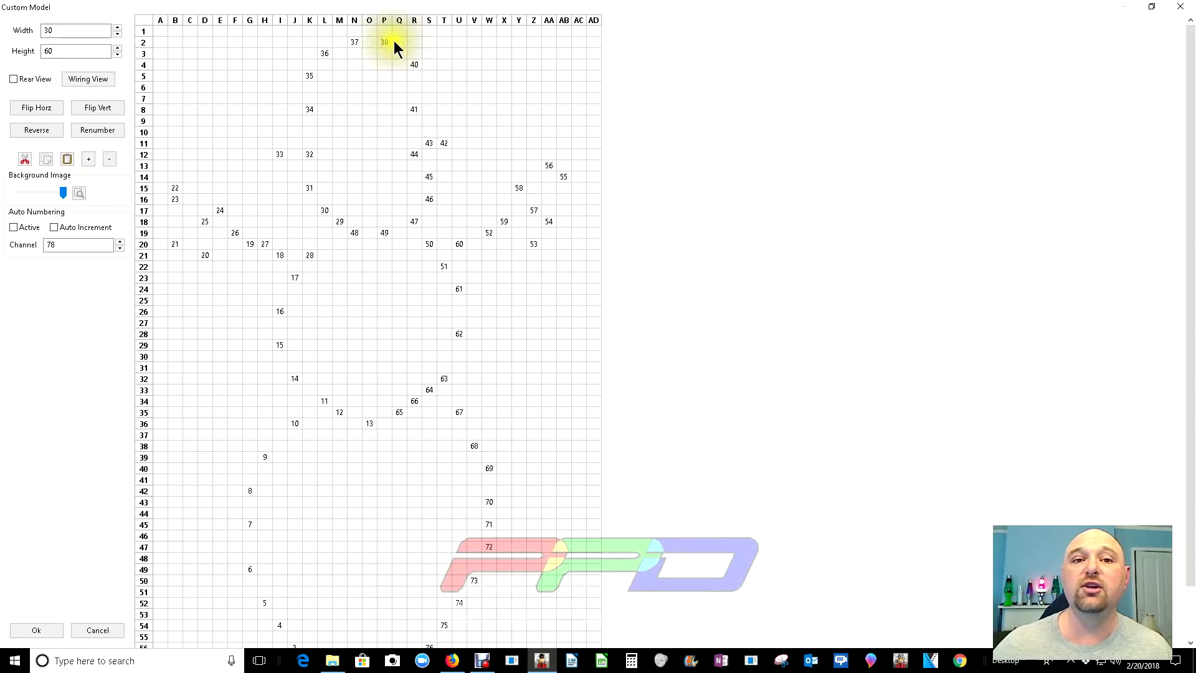
click(383, 43)
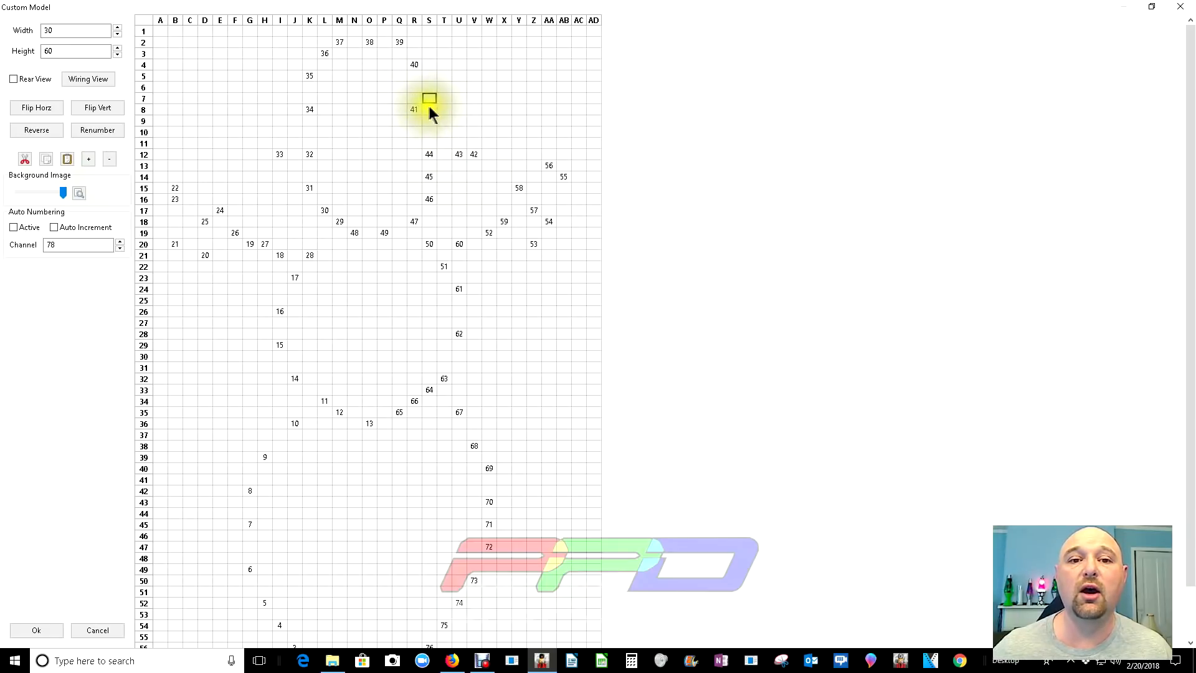
mouse_move(409, 110)
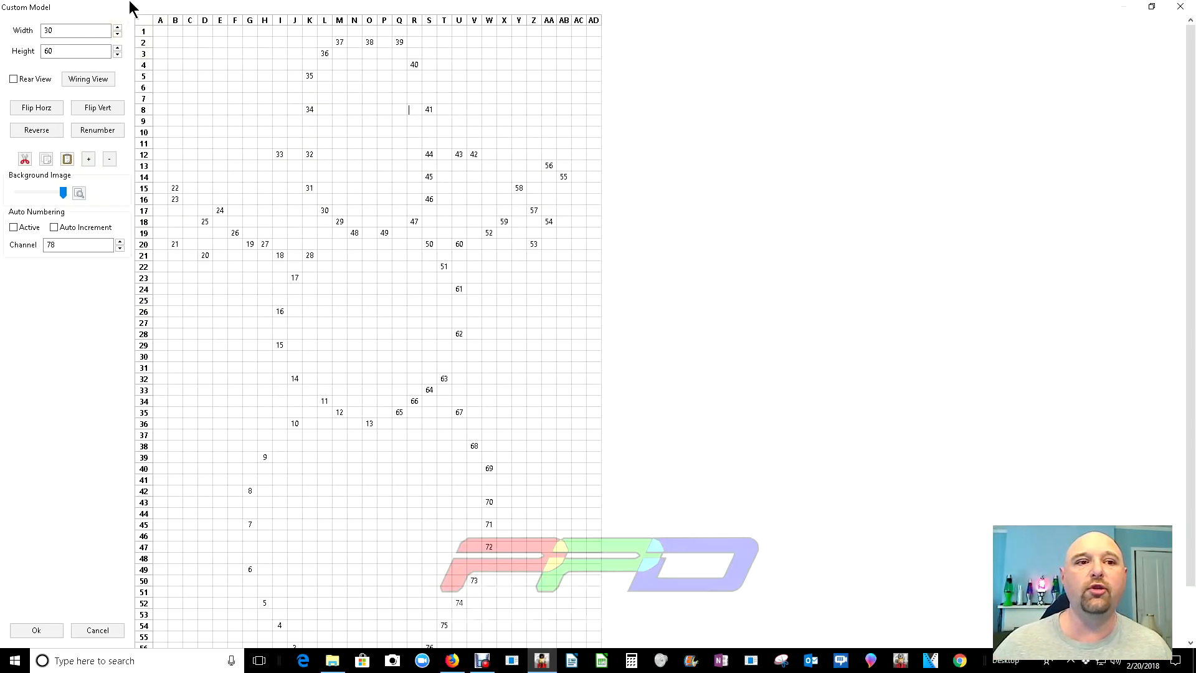
- Close the grid editor, move the snowman right of centre, and start a second custom model
click(36, 631)
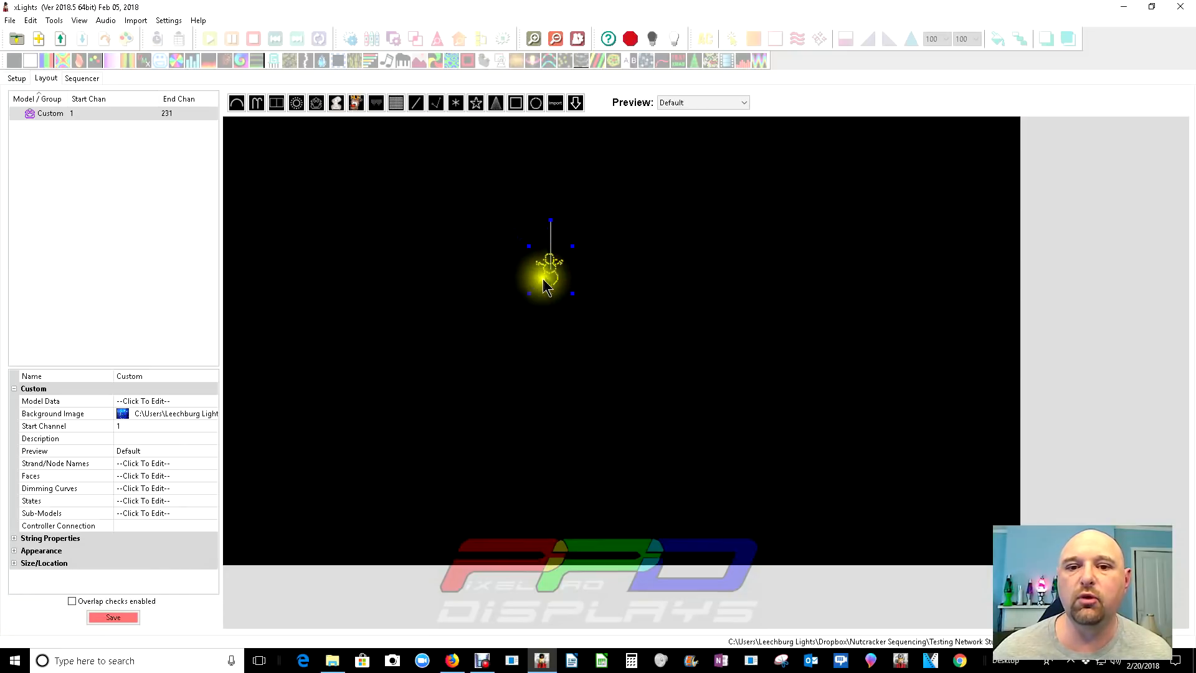
drag(550, 262, 695, 404)
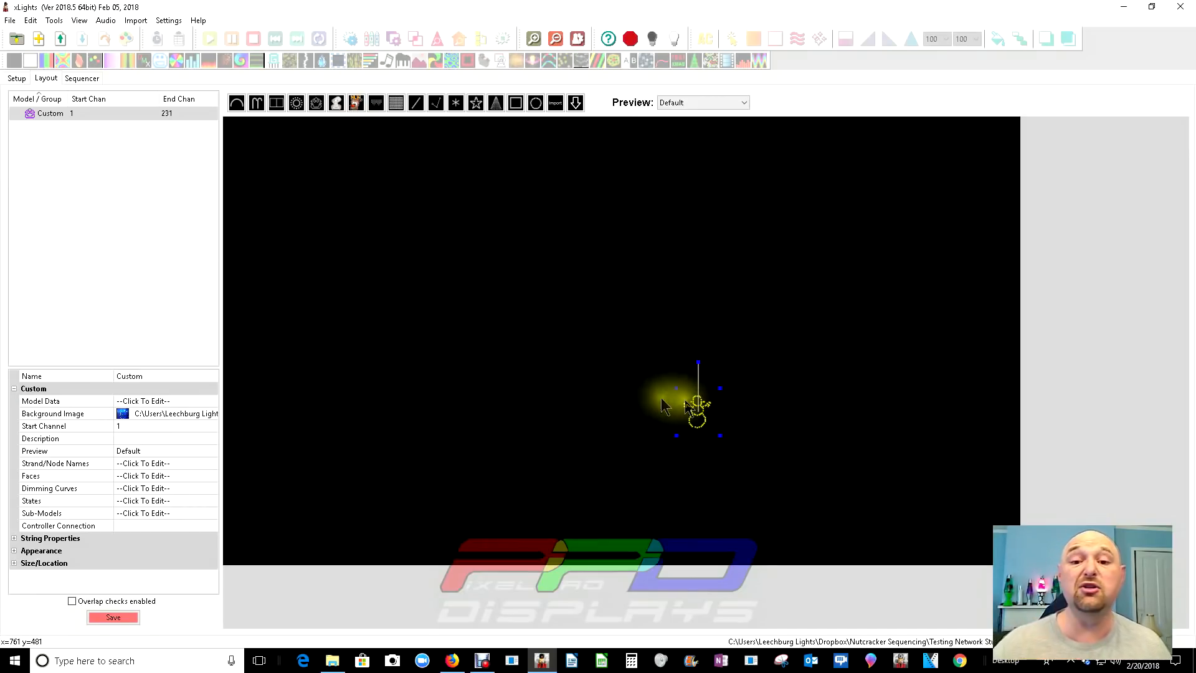
click(316, 102)
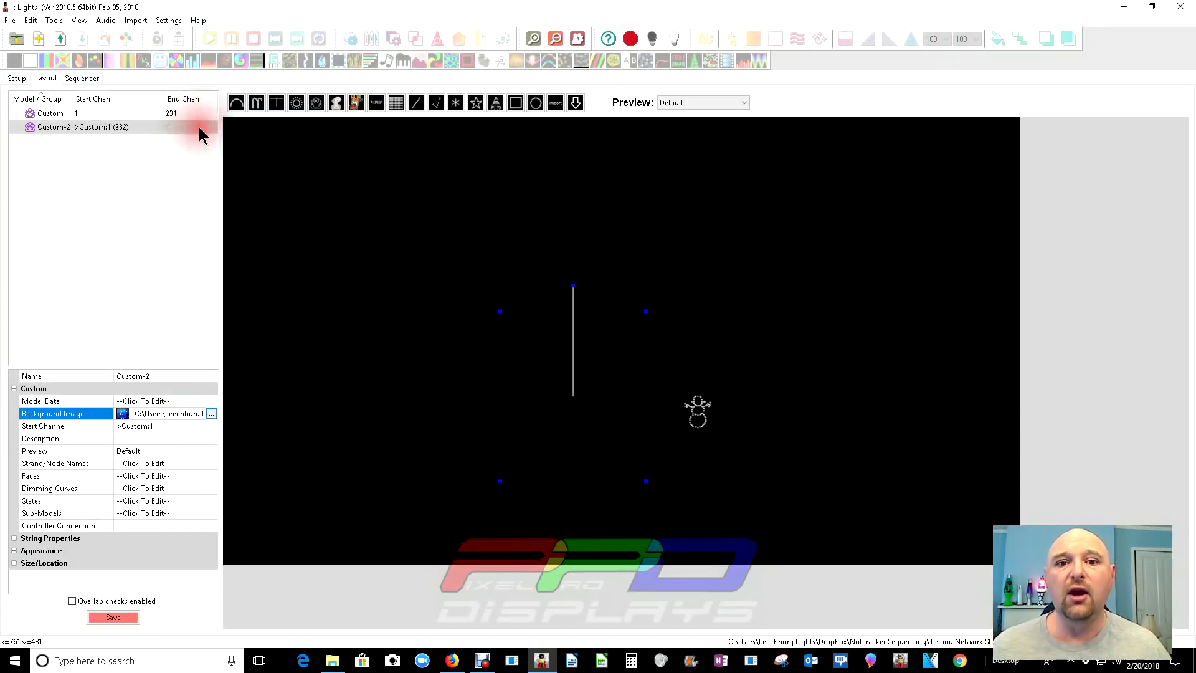
- Size Custom-2's node grid to 30 wide by 60 tall and maximize the editor
click(43, 400)
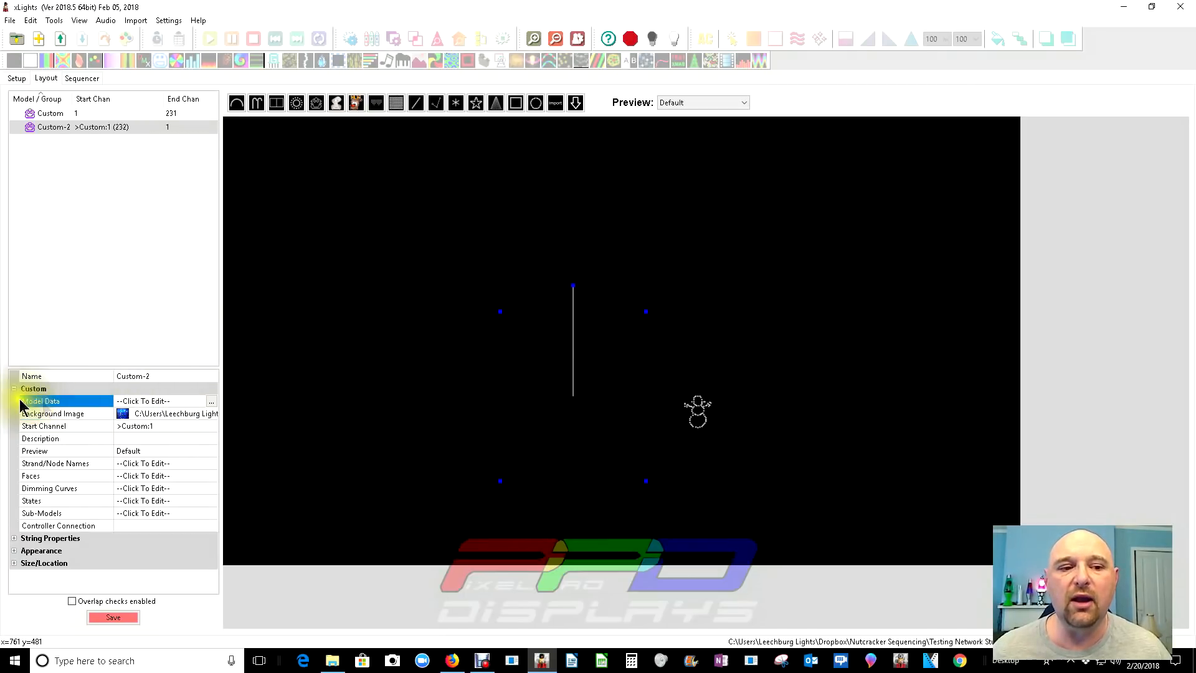
click(142, 400)
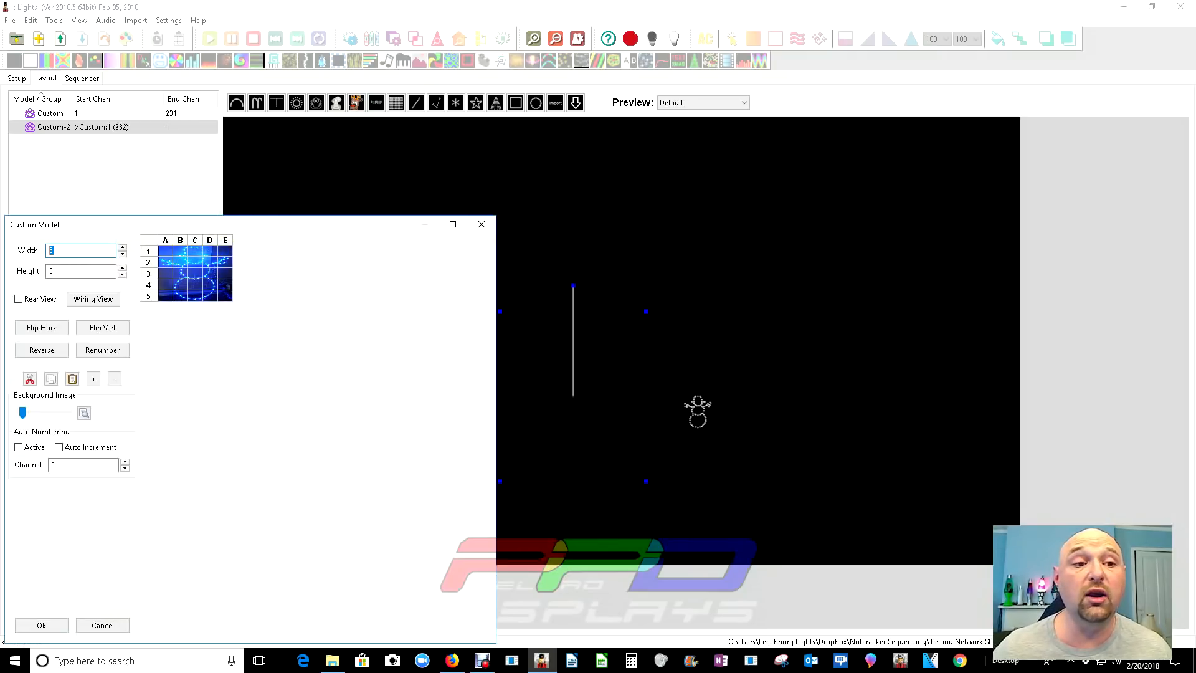
text(30)
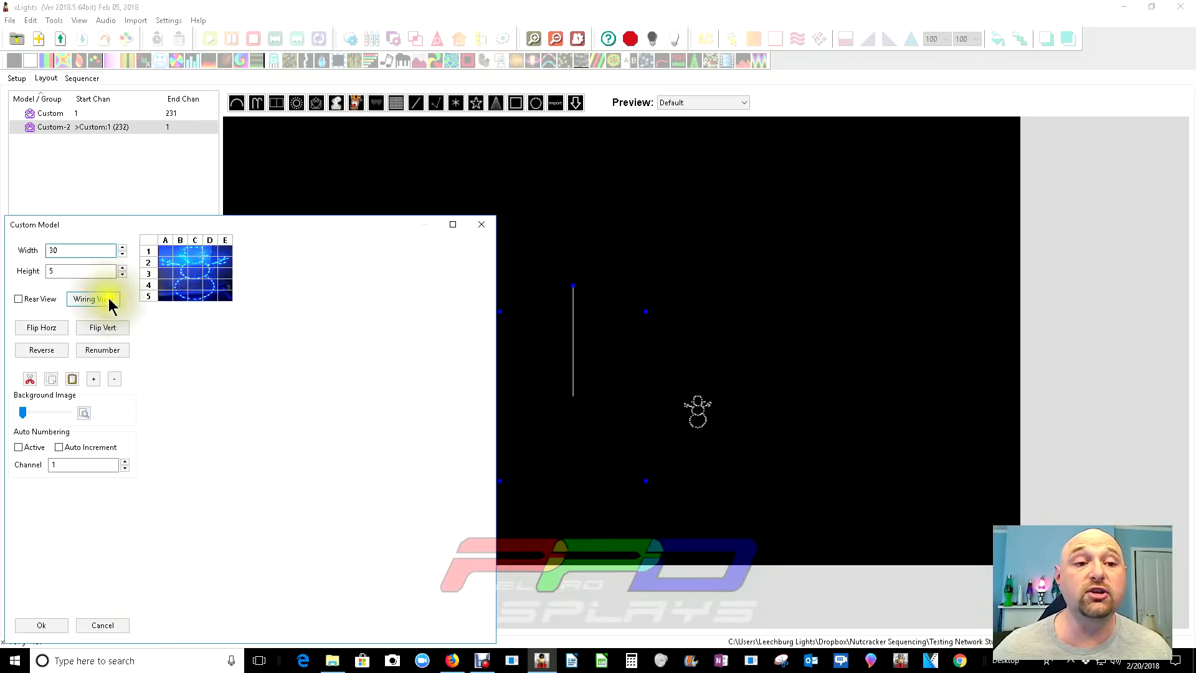
text(60)
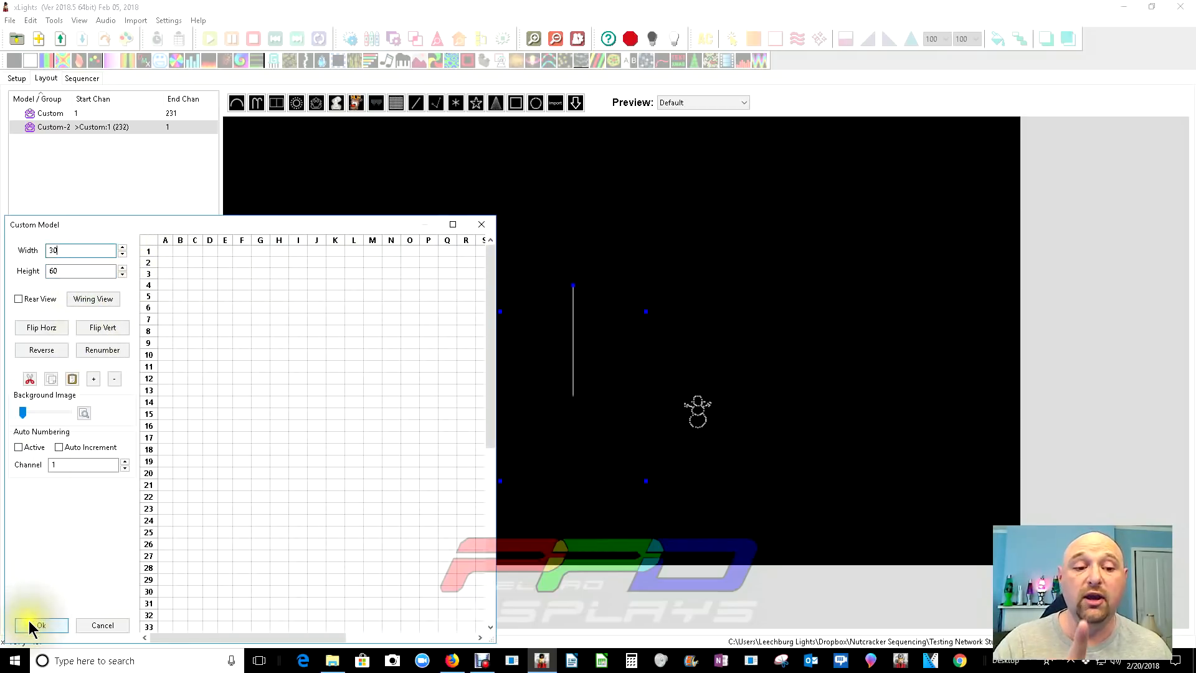
click(40, 624)
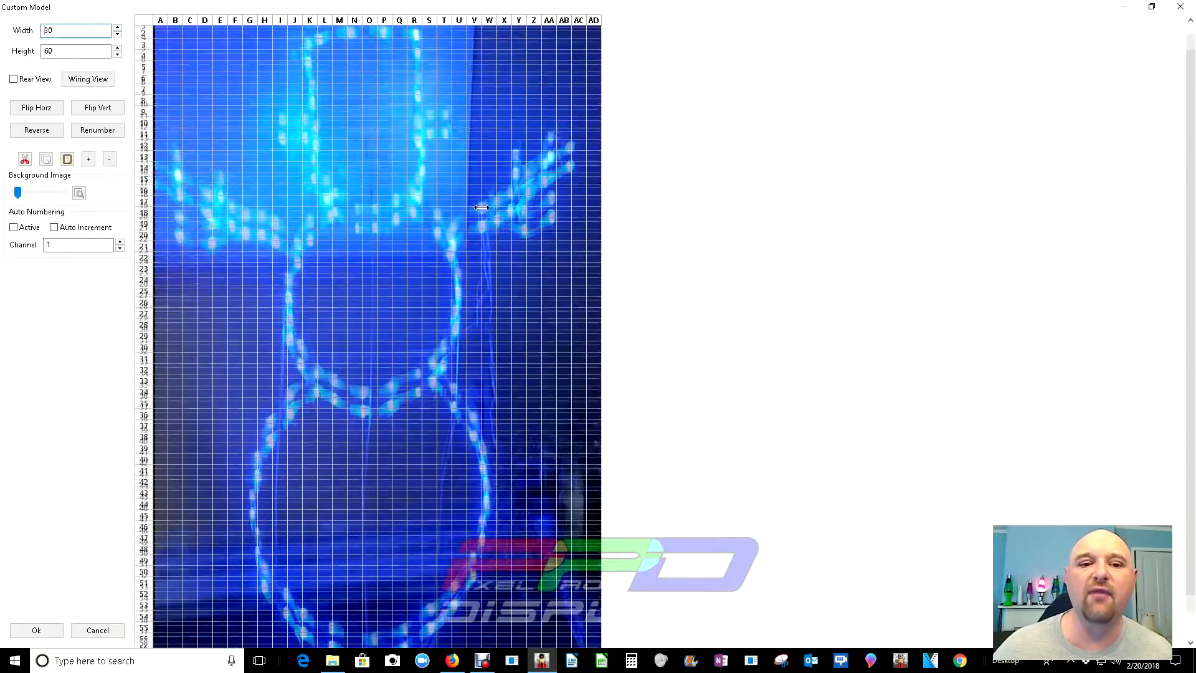
- Fade the photo and trace channel-1 nodes down the snowman's right side and along the hat's left edge
scroll(down, 3)
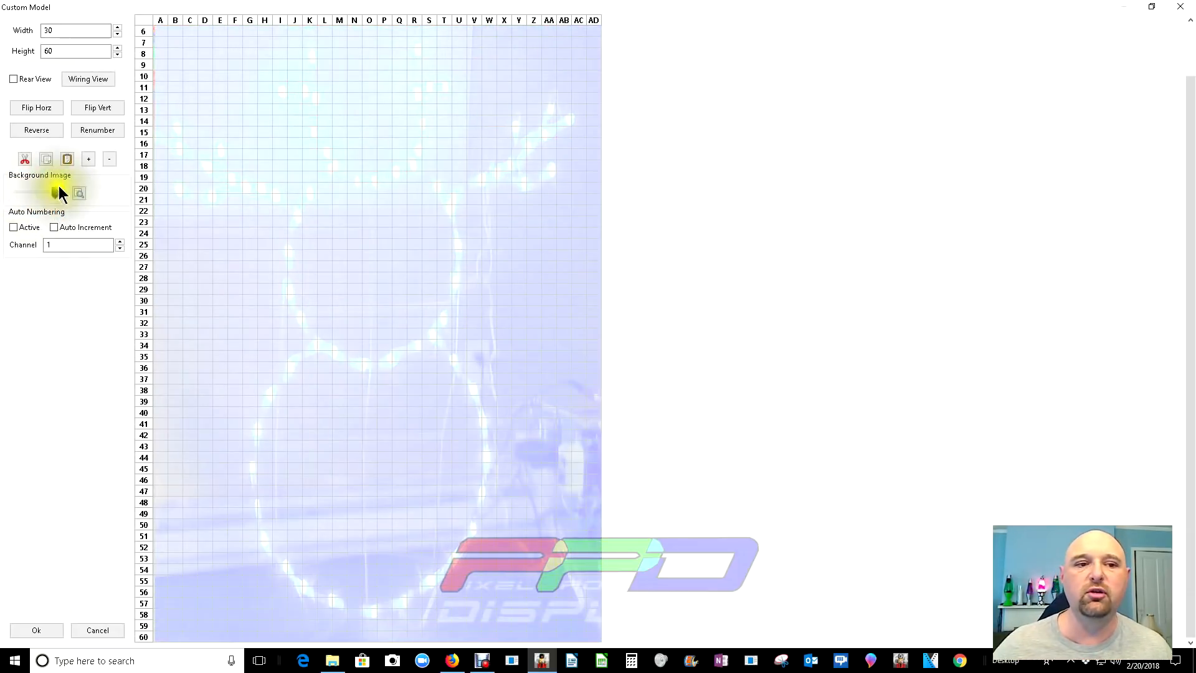
click(13, 227)
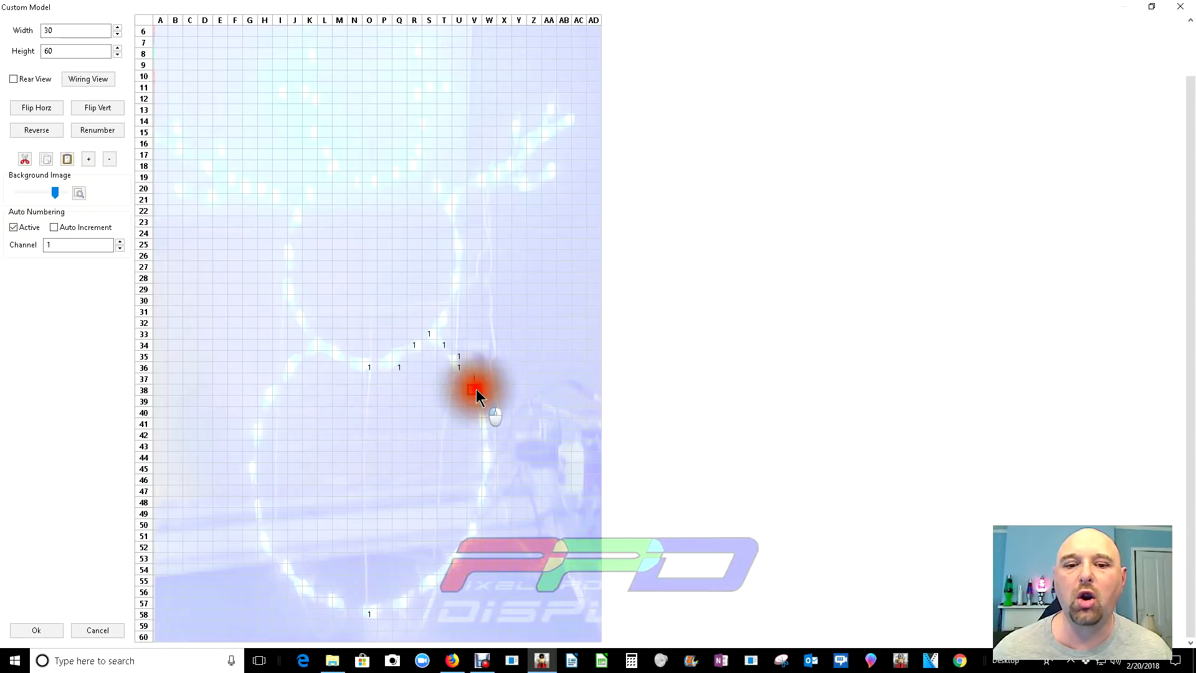
click(488, 412)
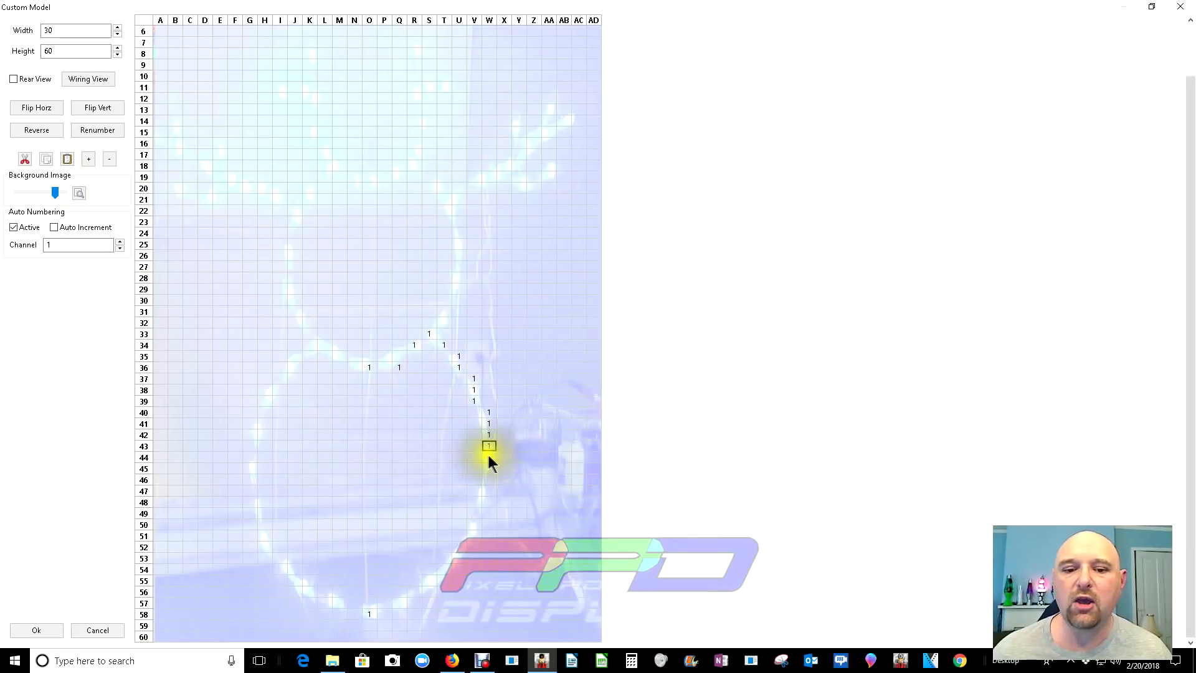
drag(488, 446, 474, 525)
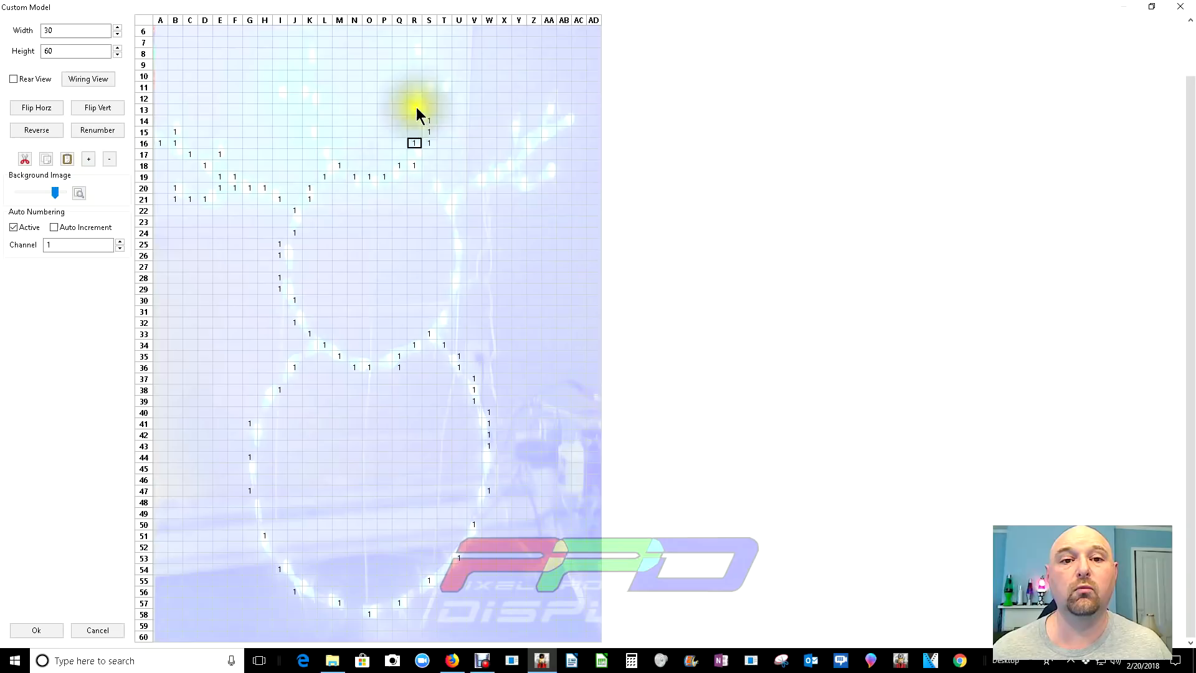
scroll(up, 3)
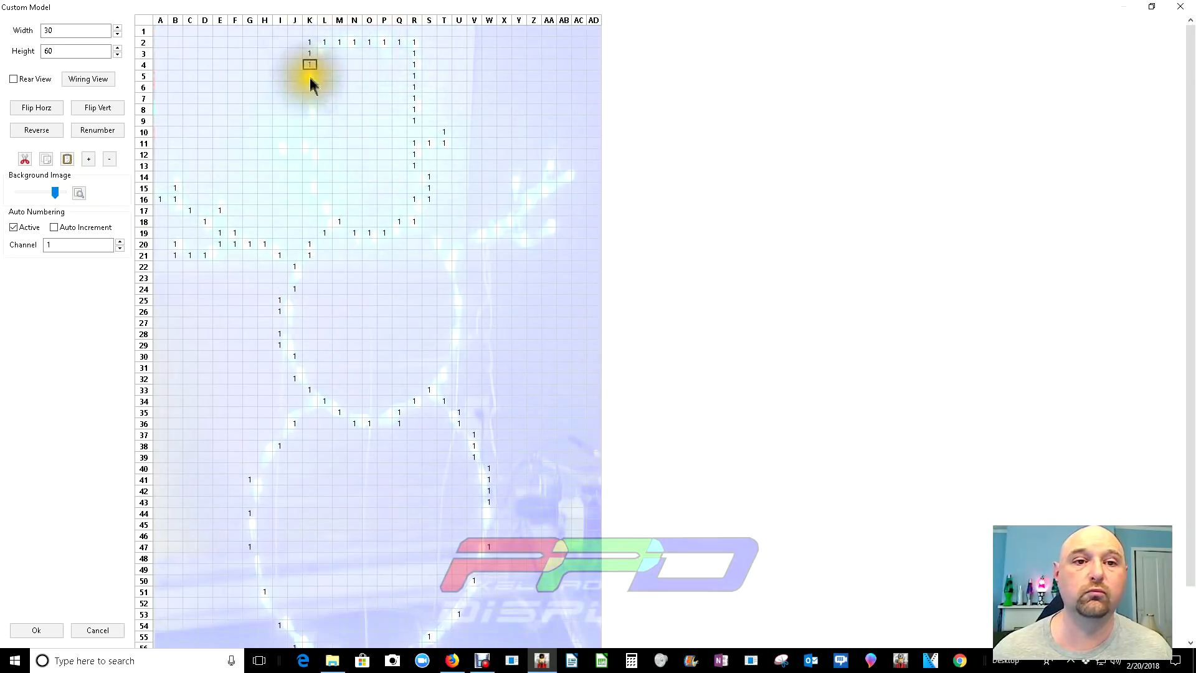
drag(309, 64, 309, 155)
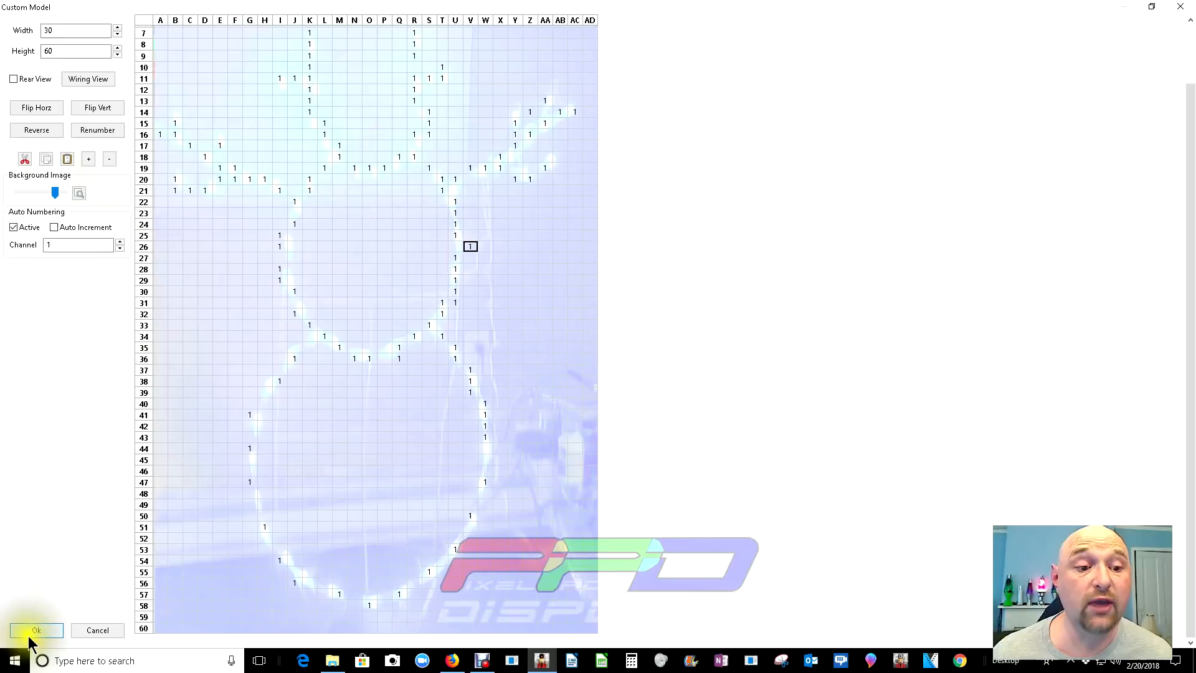
- Confirm the traced outline and place Custom-2 beside the first snowman in the layout
click(36, 631)
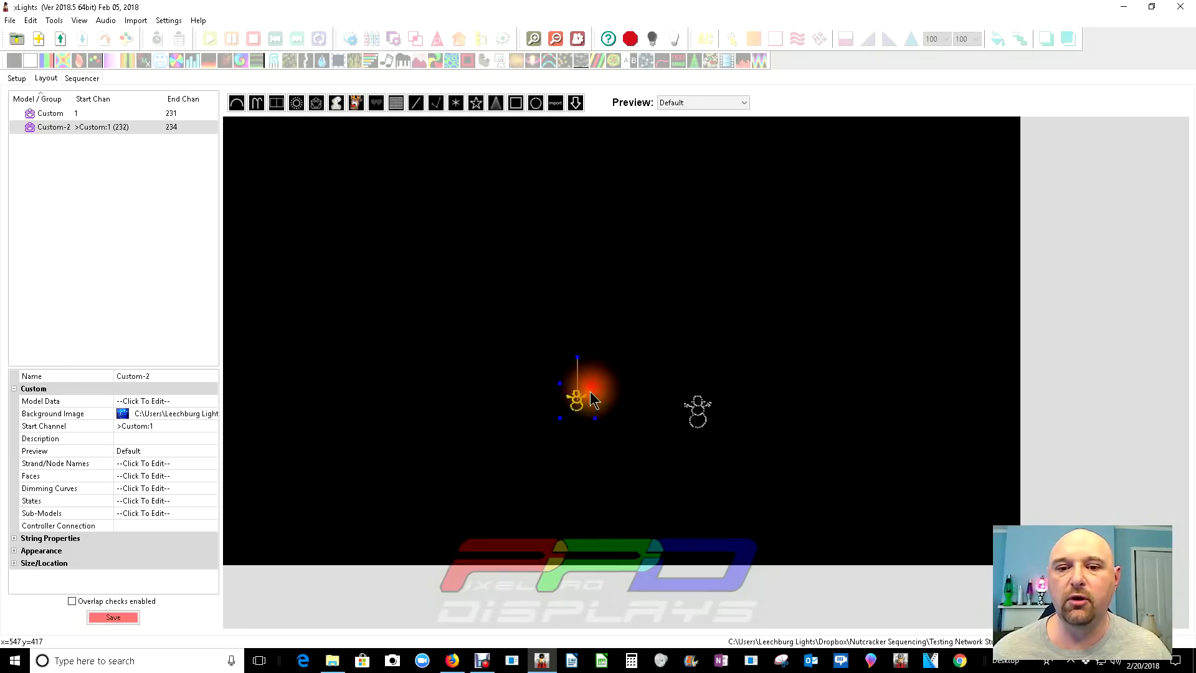
drag(577, 400, 648, 409)
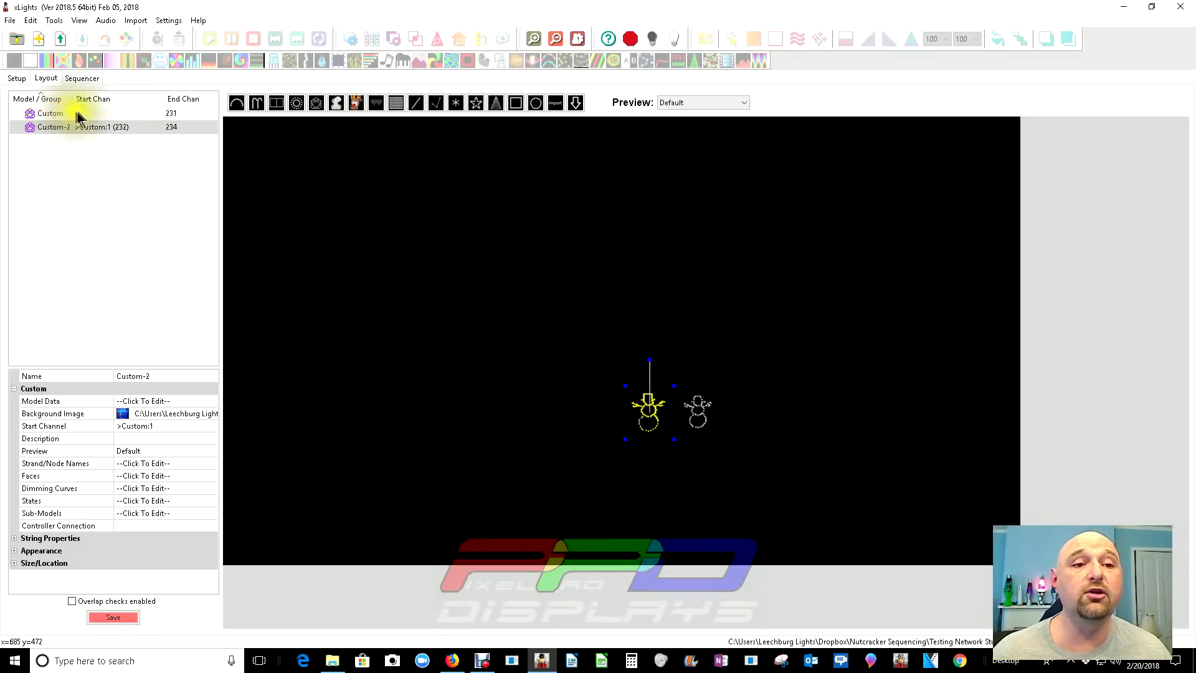
click(50, 113)
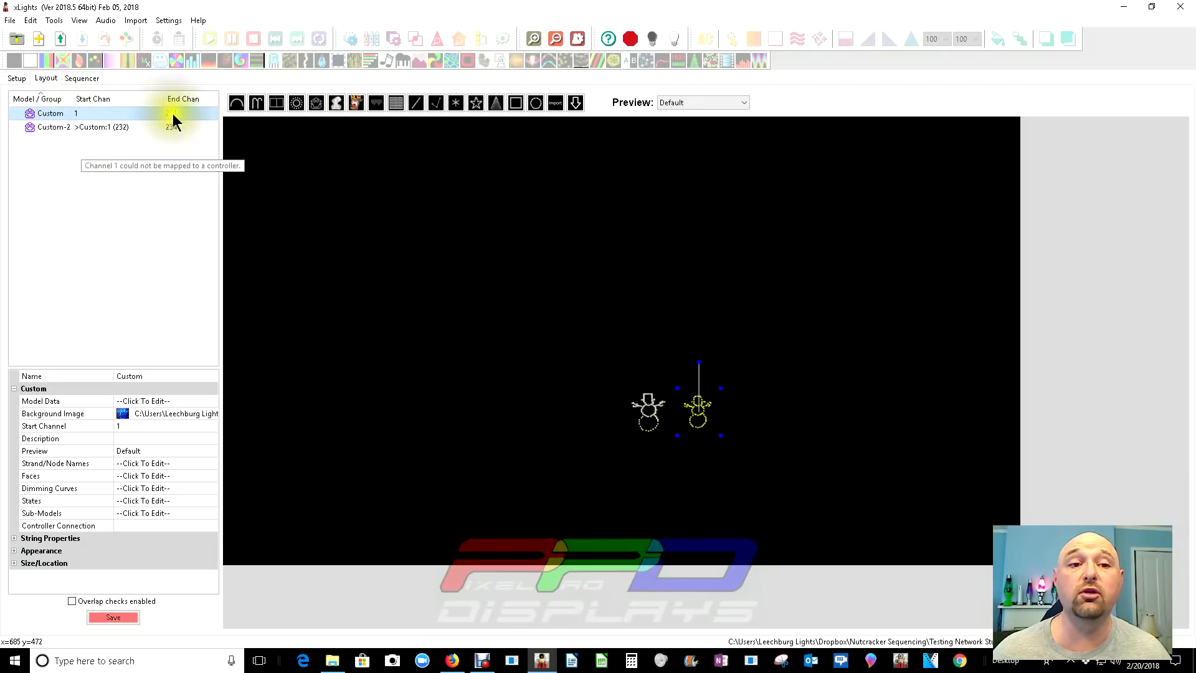
click(91, 127)
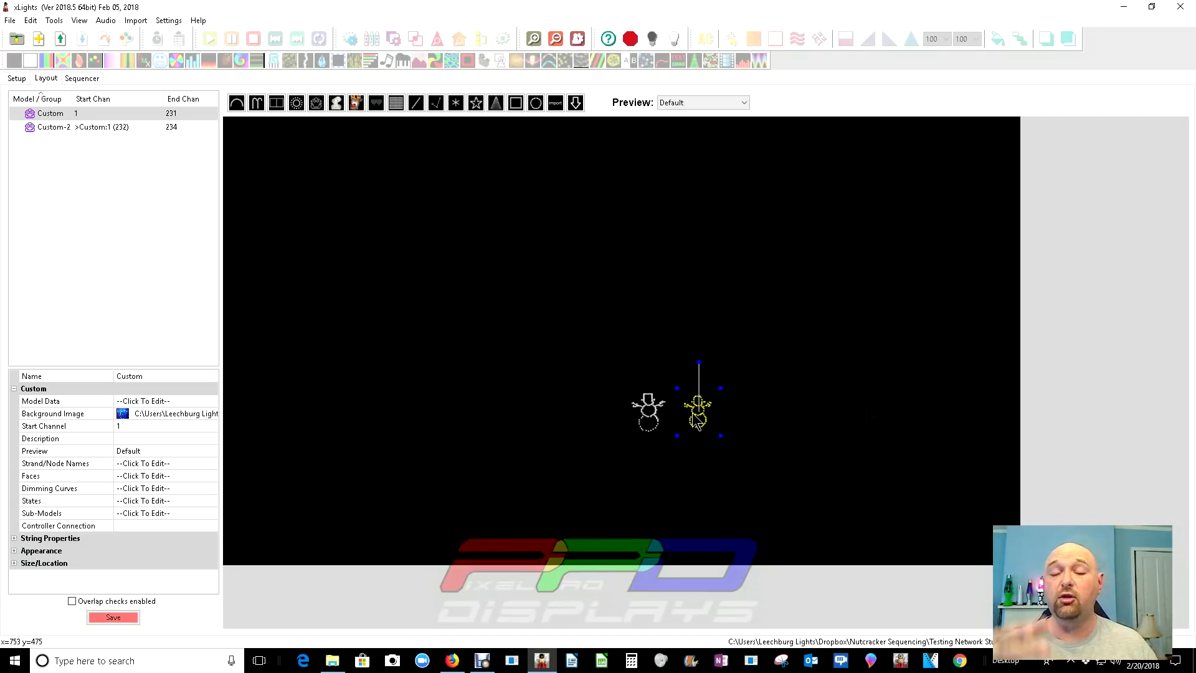
mouse_move(872, 414)
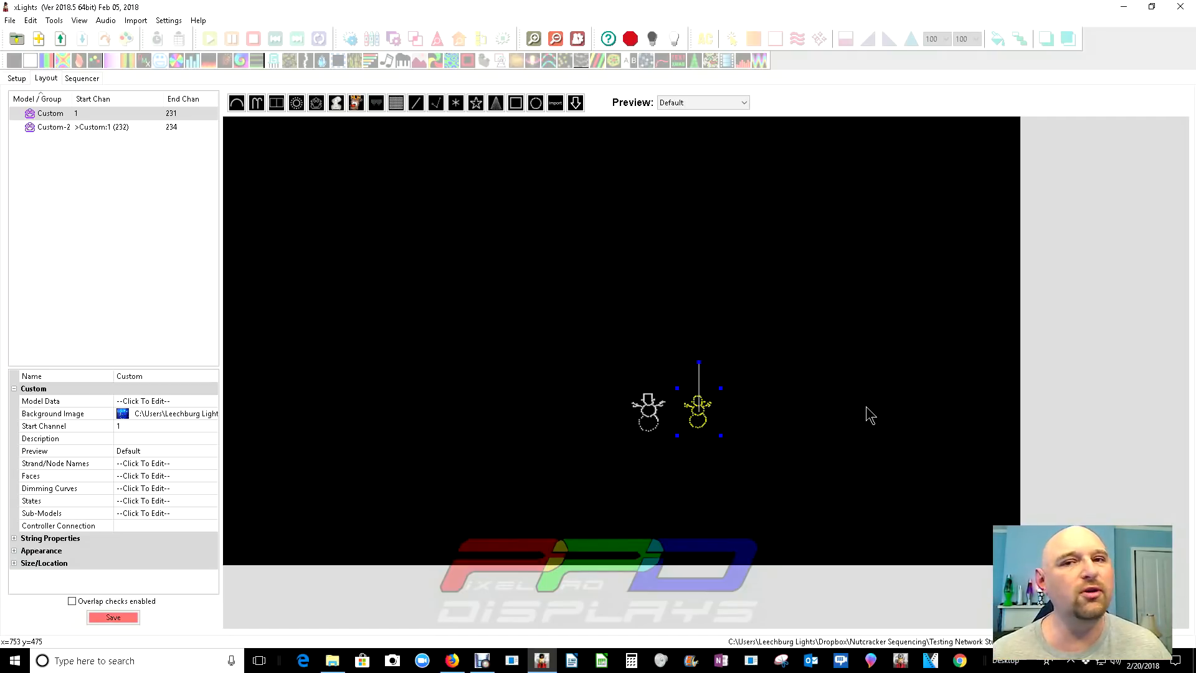